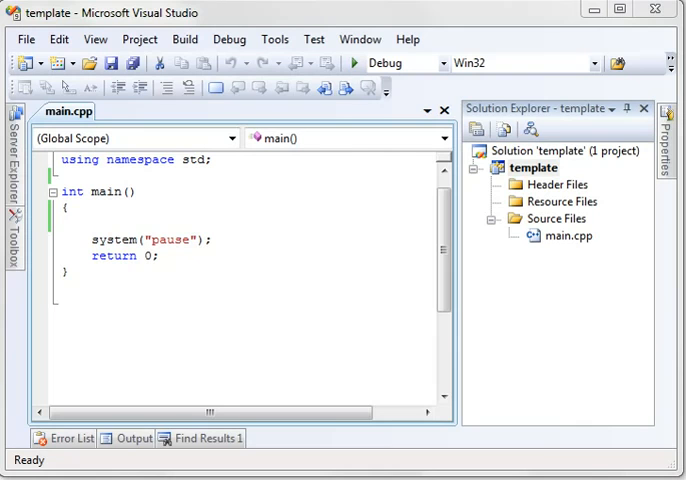
mouse_move(87, 170)
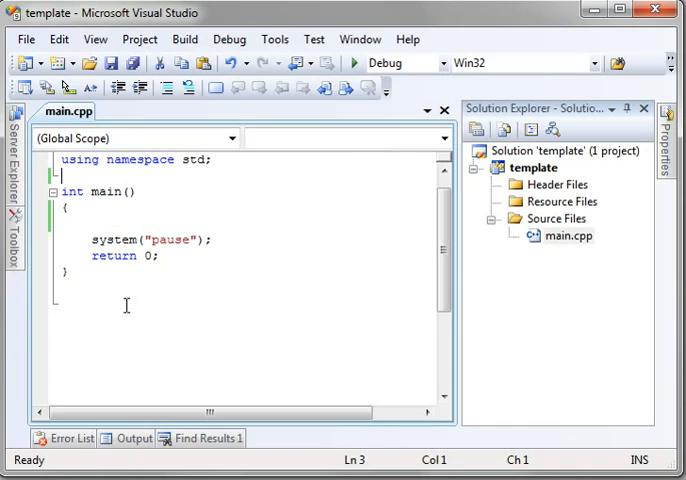
Step: Write int GetAge() { return 36; } on a new line after main's closing brace
click(130, 290)
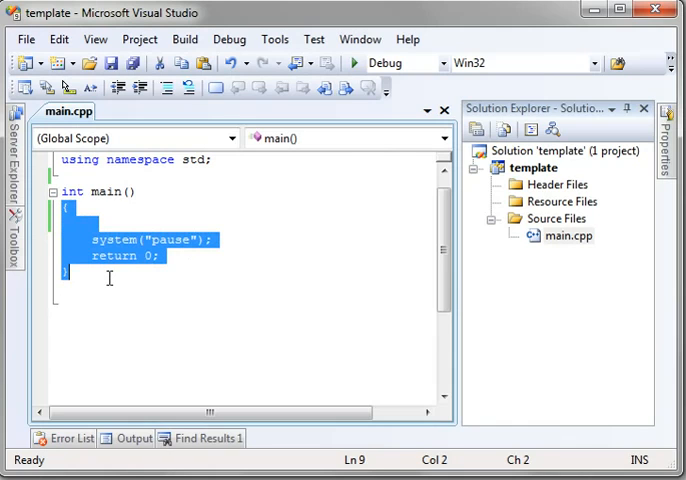
mouse_move(103, 227)
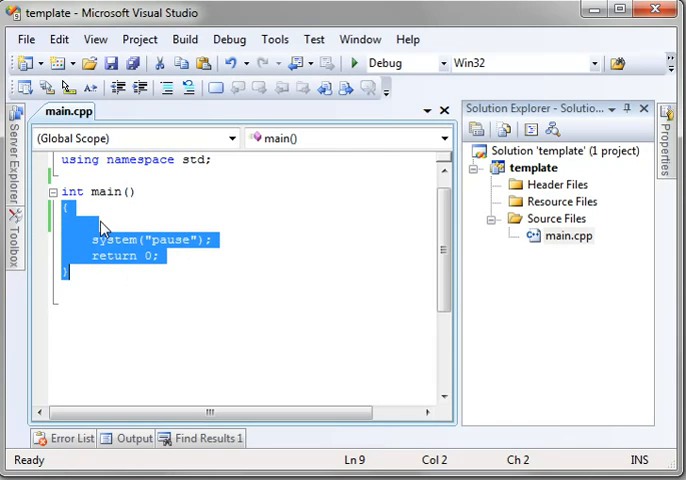
click(105, 191)
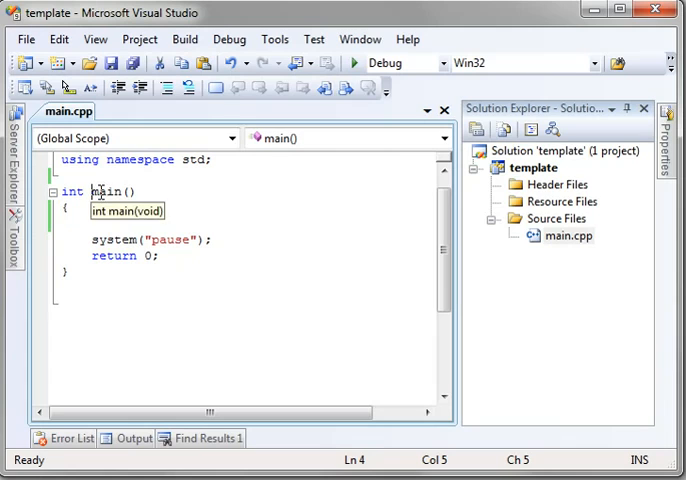
double_click(103, 191)
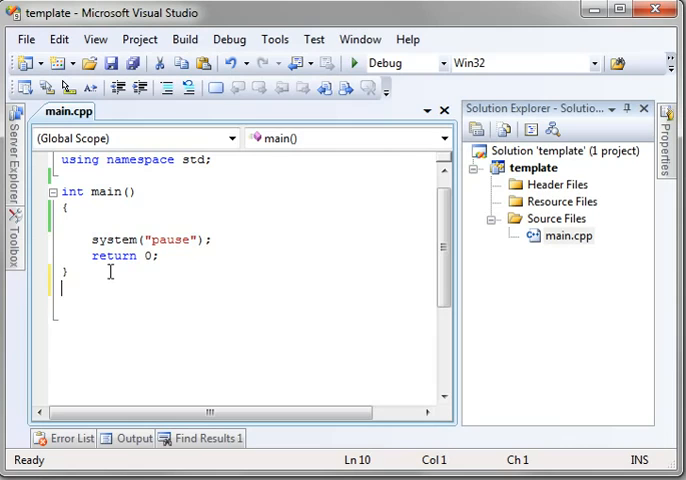
key(Return)
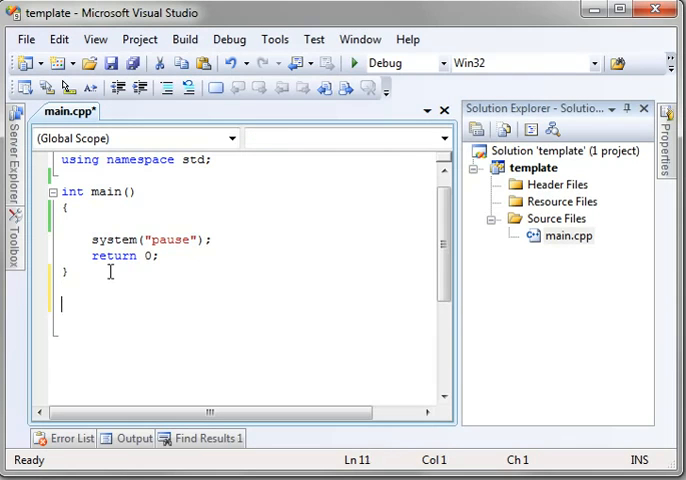
text(int)
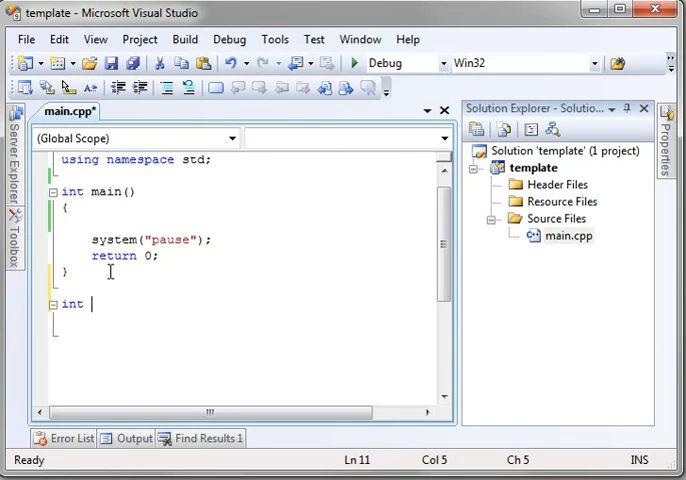
text(Get)
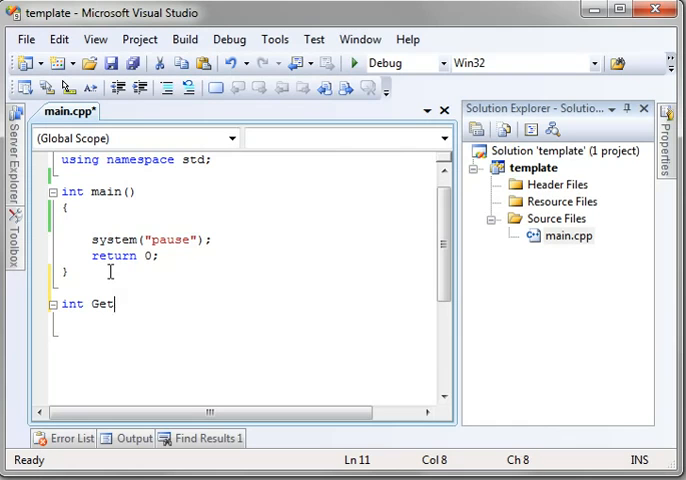
text(Age ()
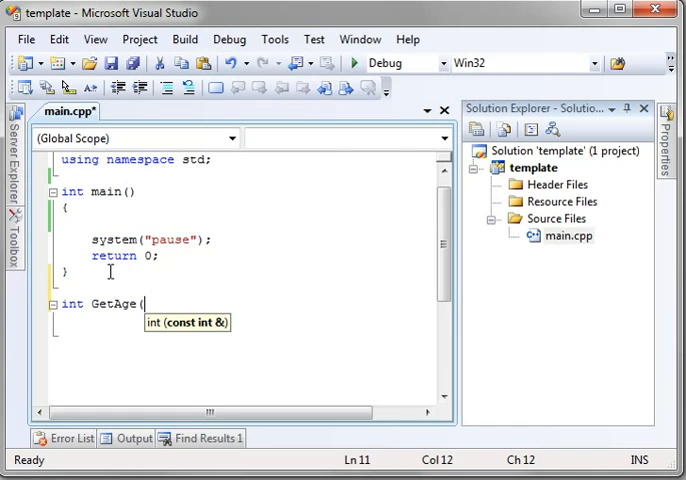
text())
text({)
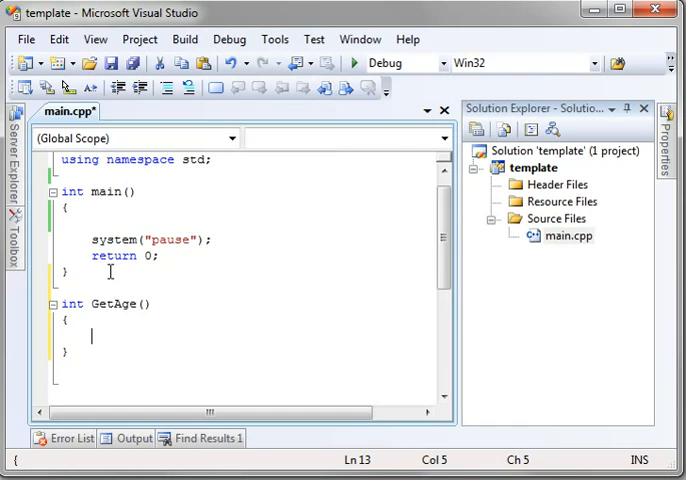
text(return)
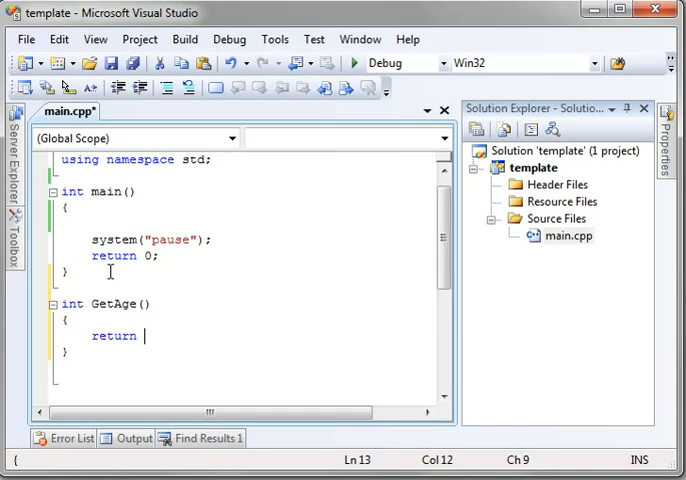
text(36;)
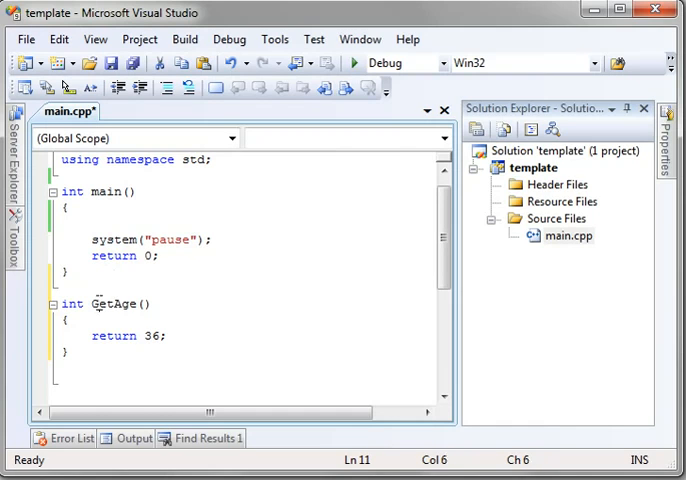
Step: Highlight the GetAge name, the return statement and the returned value 36
double_click(114, 304)
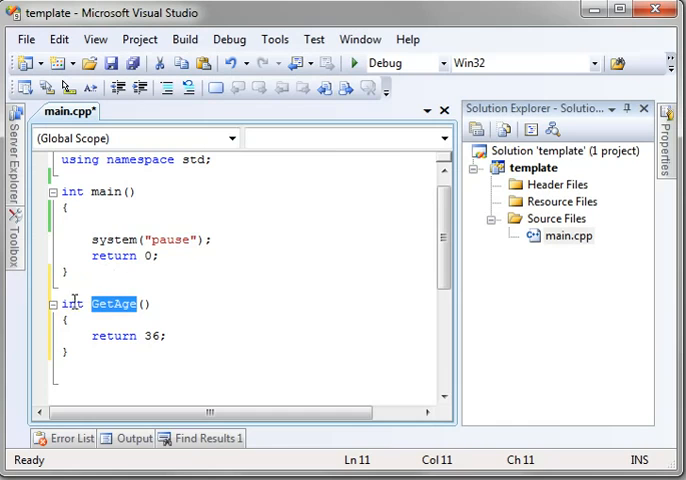
double_click(71, 303)
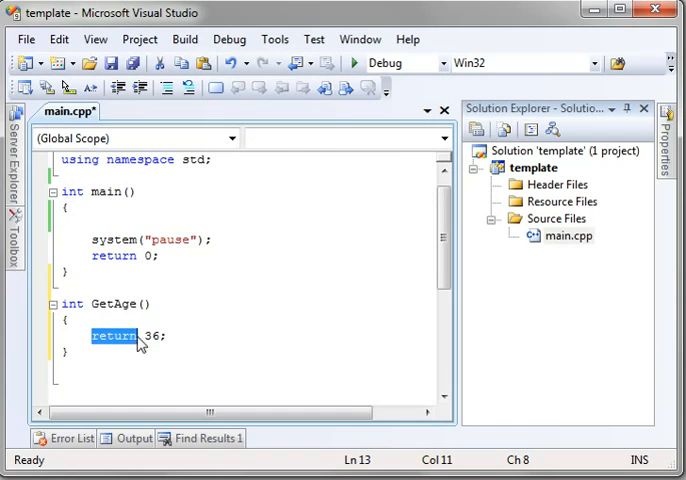
double_click(151, 336)
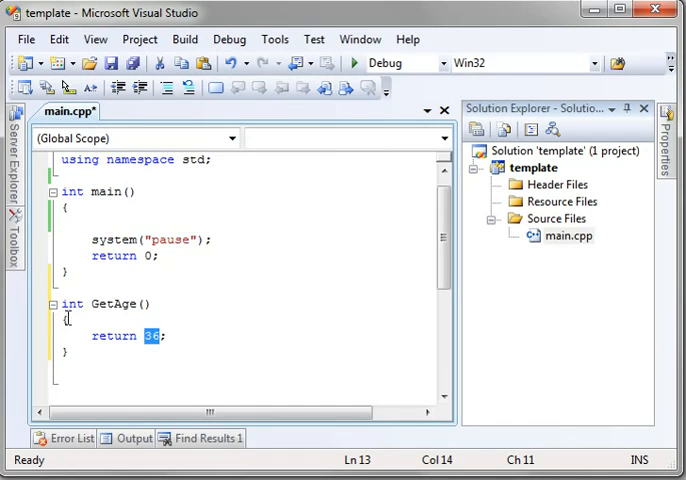
triple_click(114, 336)
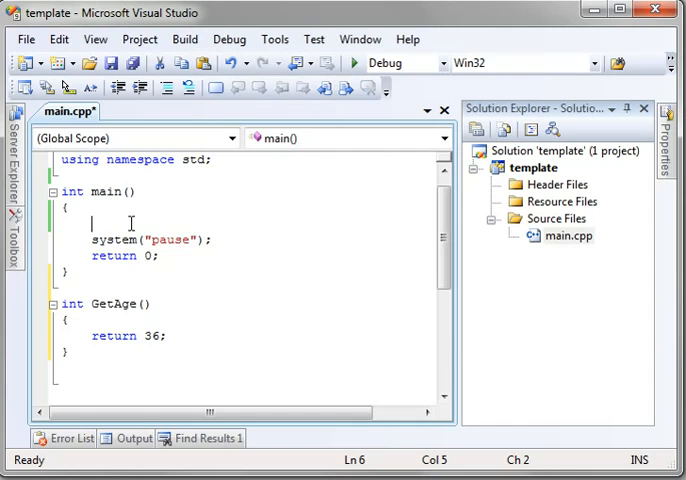
Step: In main, declare int Age and assign it GetAge()'s result
text(int Age;)
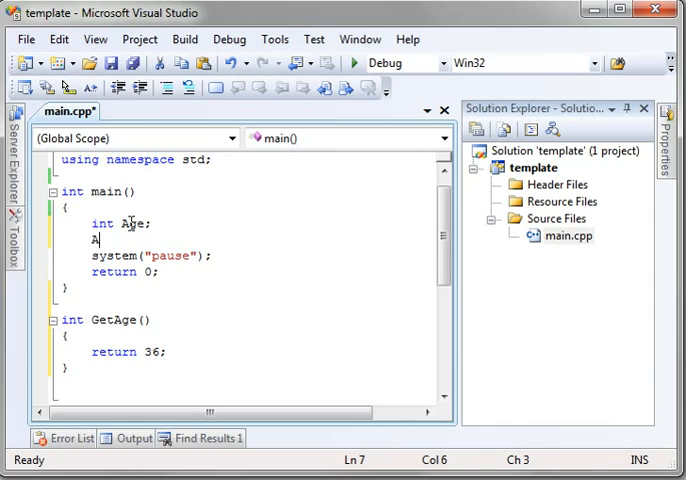
text(ge = Get)
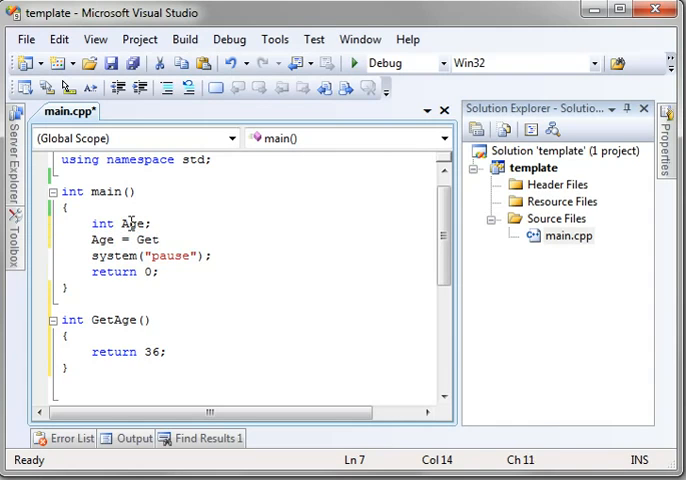
text(Age();)
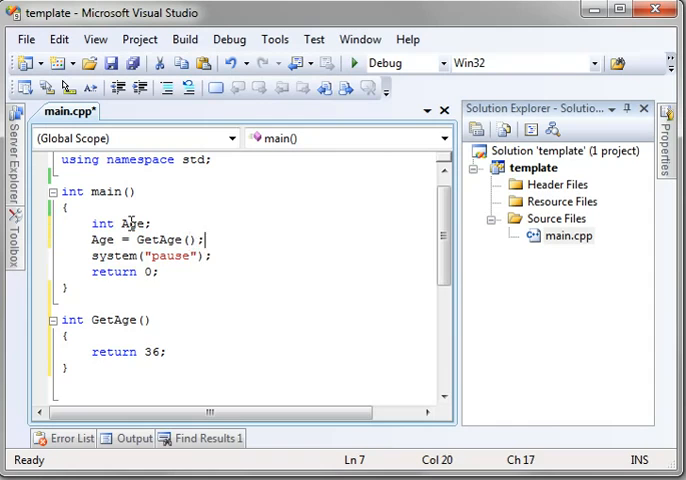
key(Return)
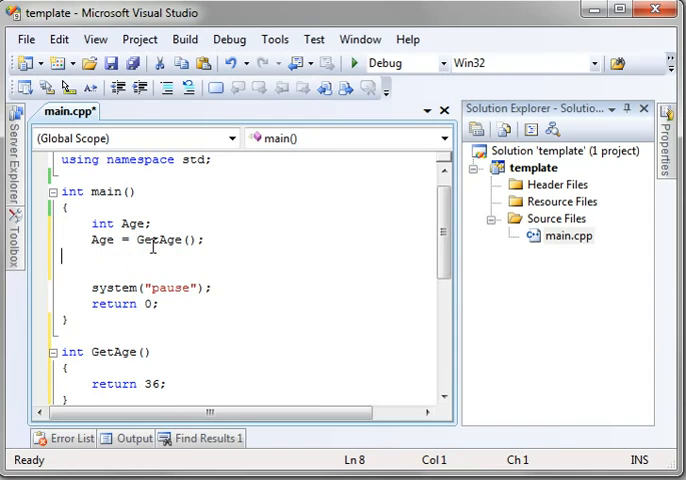
Step: Print Age with cout << Age << endl; and save main.cpp
text(cout)
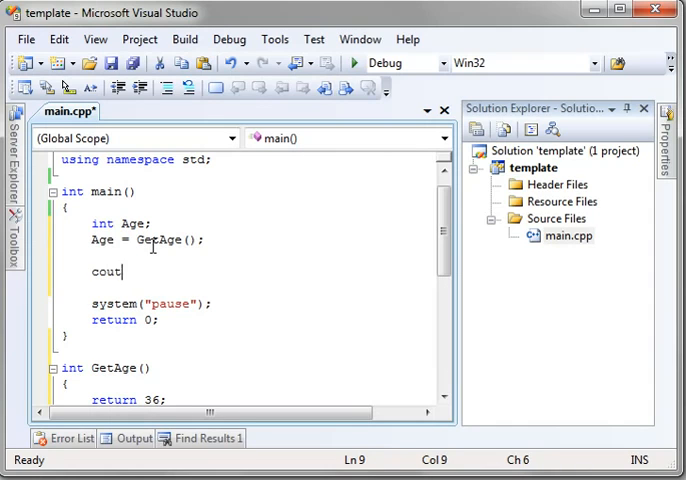
text(<< Age)
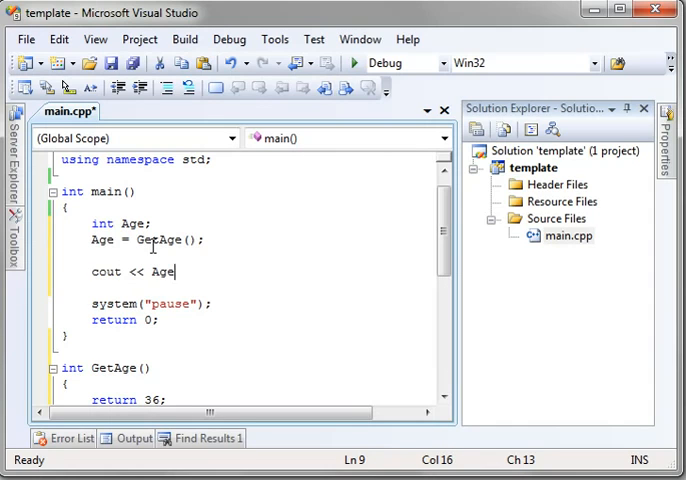
text(<< end)
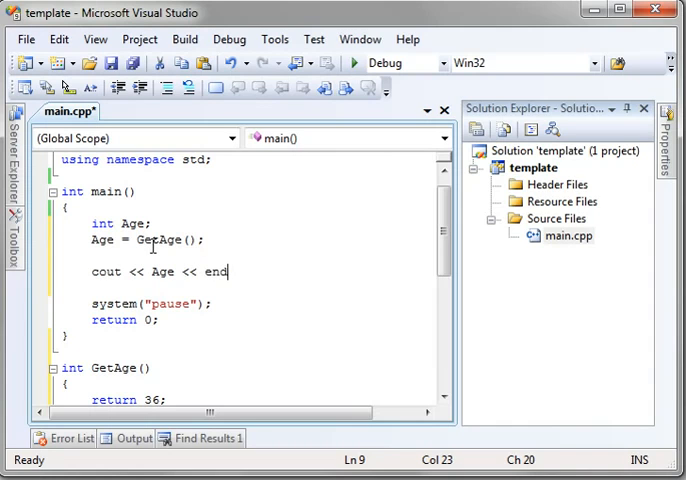
text(l;)
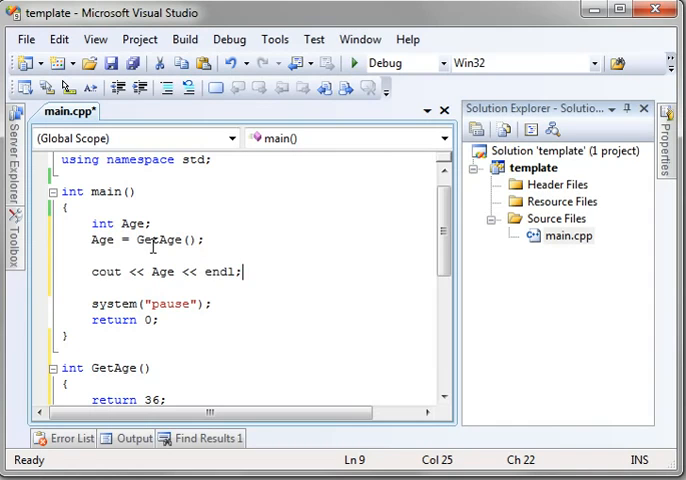
key(ctrl+s)
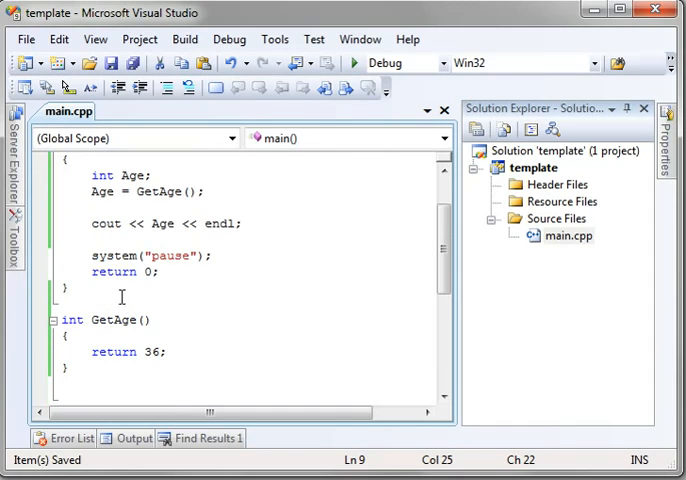
scroll(up, 3)
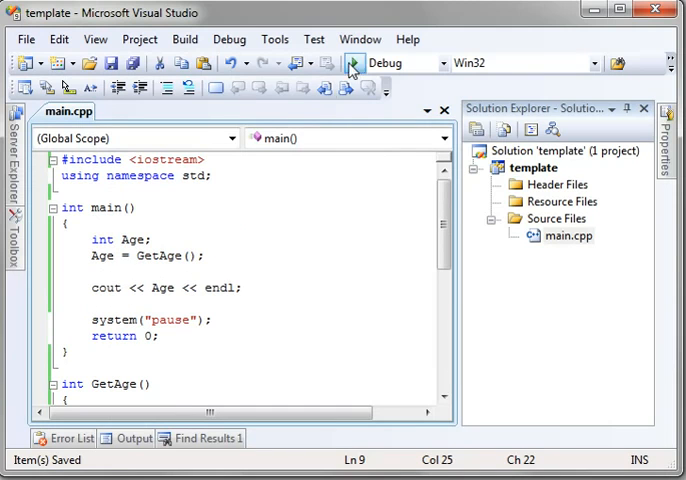
Step: Build to hit the GetAge identifier-not-found error, close the Error List, and scroll main.cpp
click(352, 63)
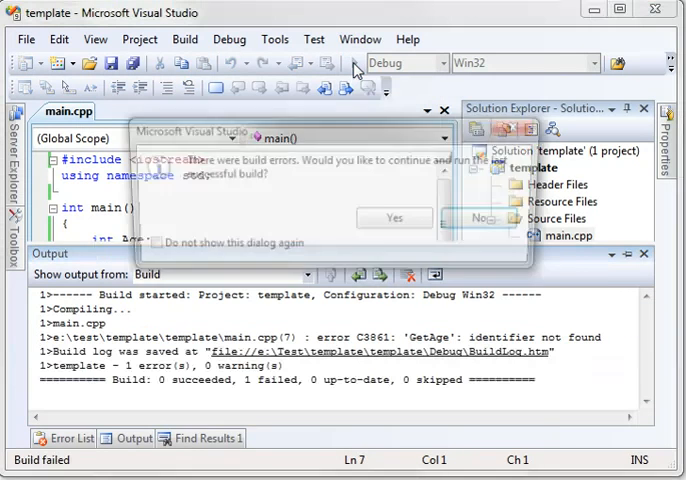
click(475, 218)
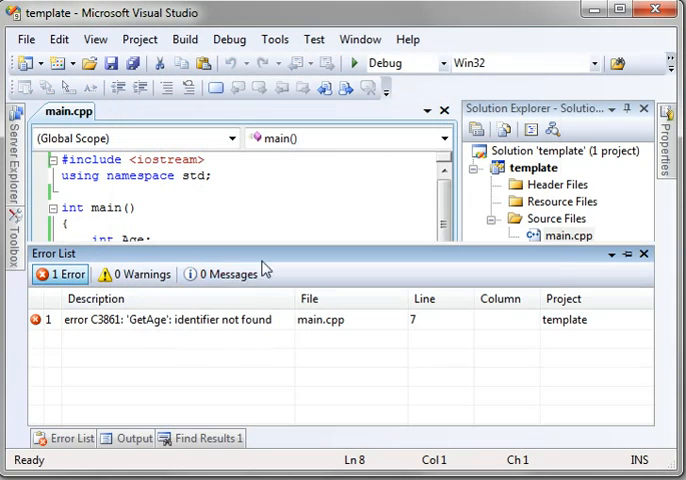
mouse_move(205, 330)
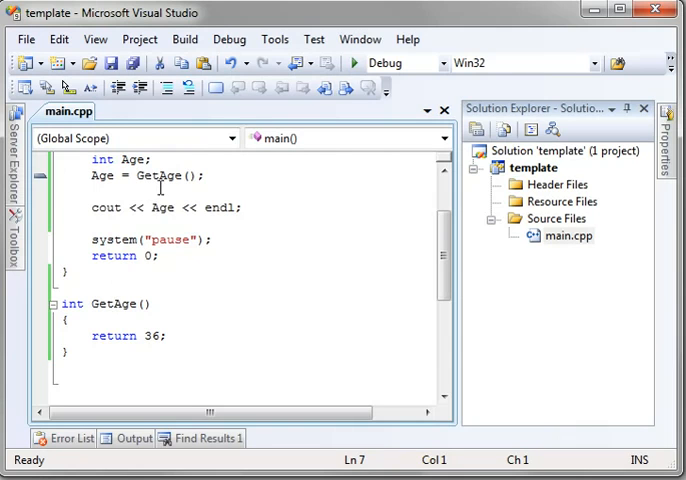
scroll(up, 3)
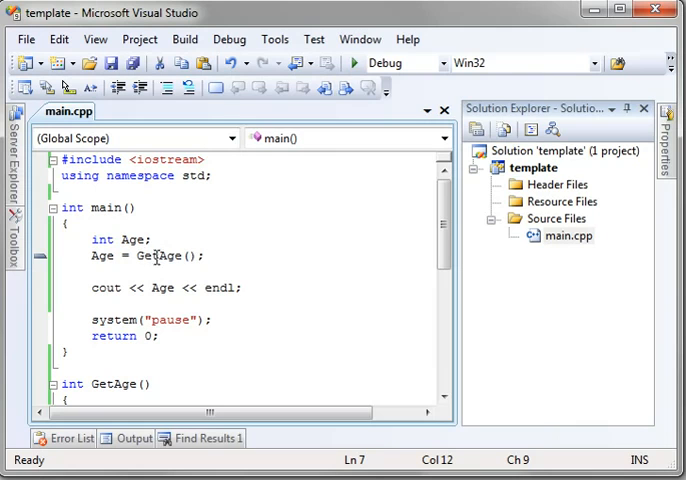
scroll(down, 3)
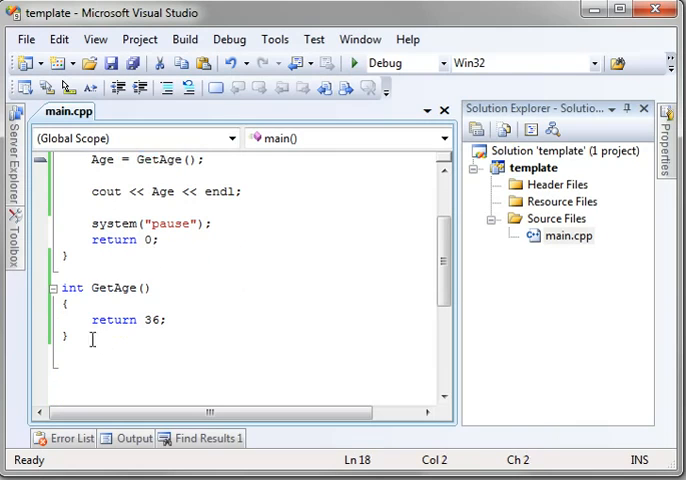
scroll(up, 3)
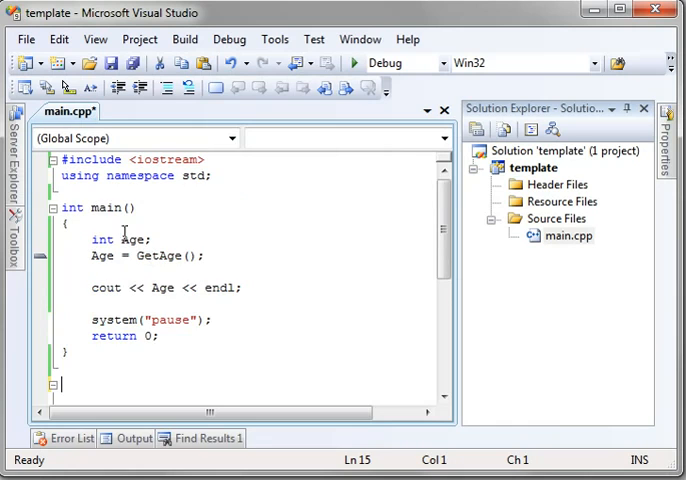
Step: Place int GetAge() above main and run Start Debugging on the reordered program
text(int GetAge())
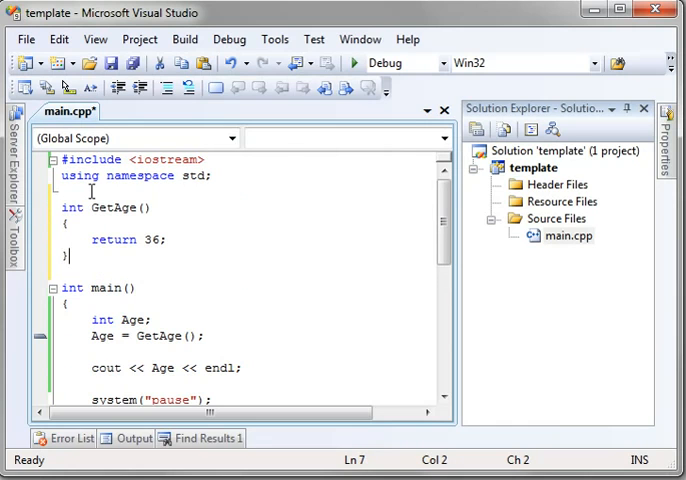
click(355, 63)
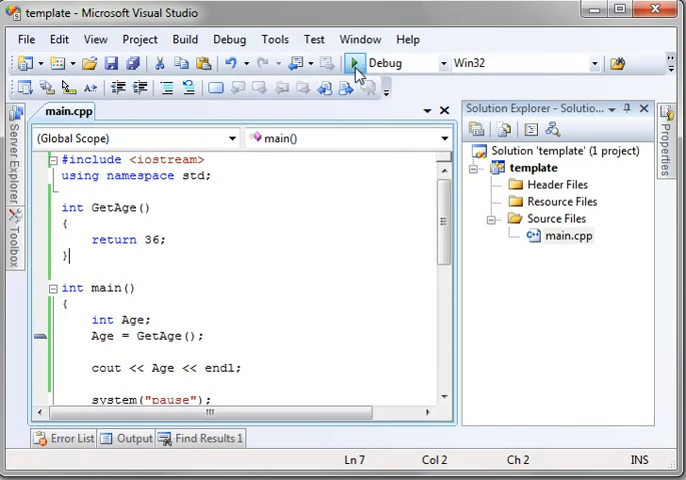
click(355, 63)
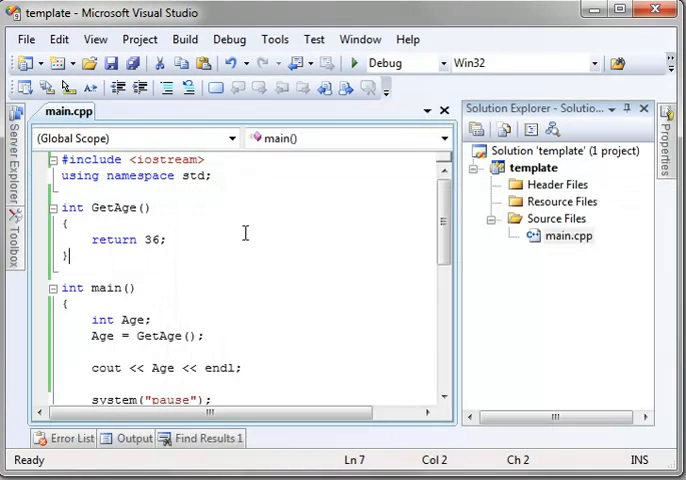
Step: Select the GetAge function above main to move it back below main
triple_click(115, 239)
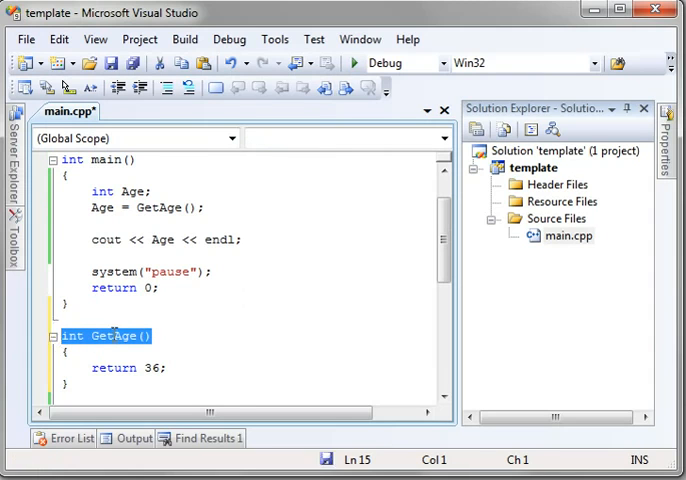
Step: Save, then add the int GetAge(); prototype above main and save again
key(ctrl+s)
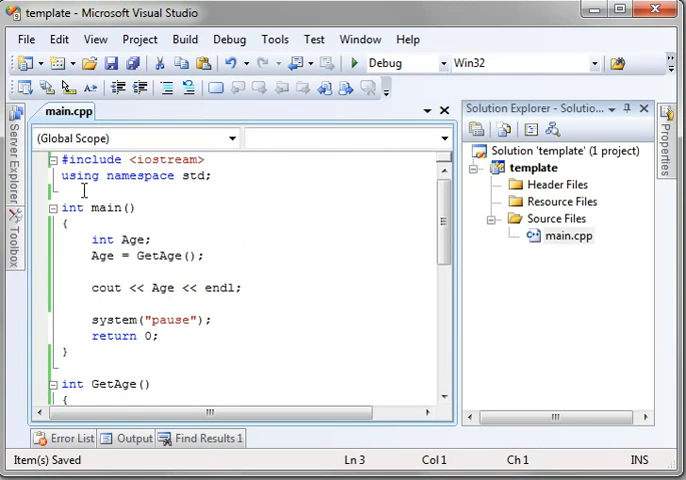
text(int GetAge();)
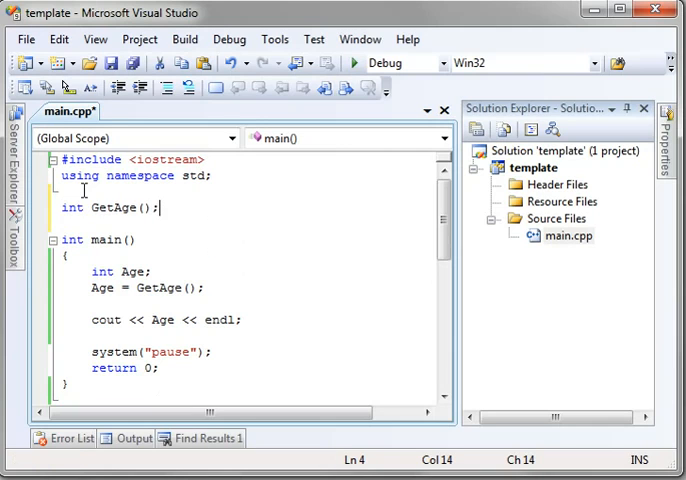
key(ctrl+s)
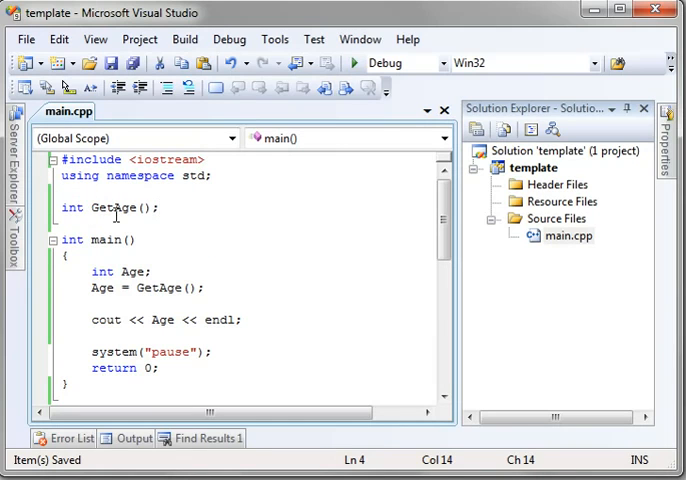
Step: Highlight the GetAge name in the new prototype above main
double_click(93, 208)
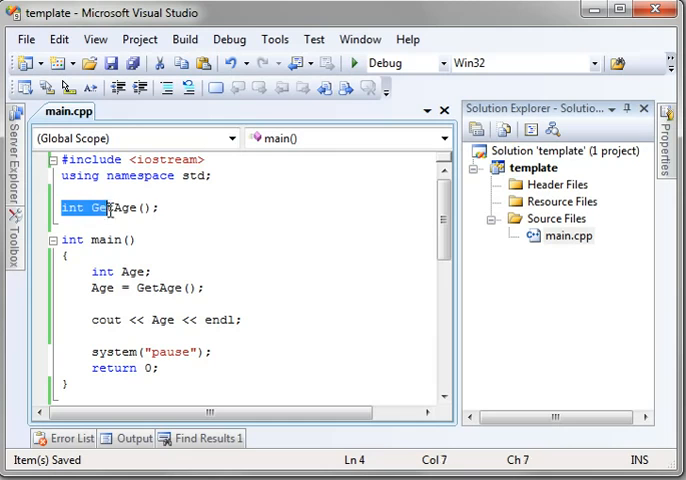
scroll(down, 3)
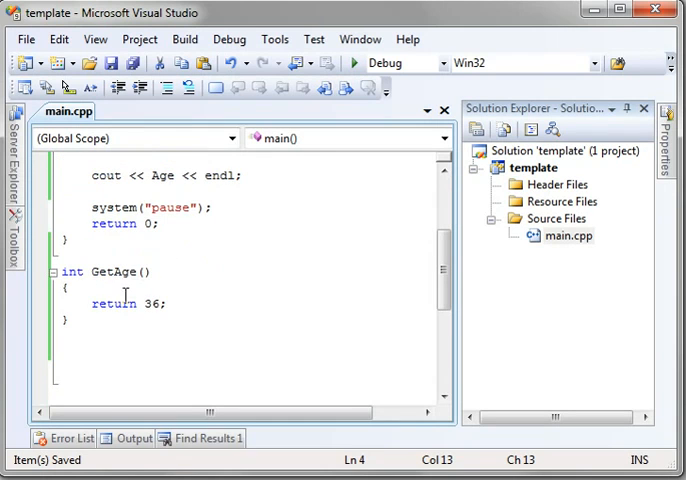
scroll(up, 3)
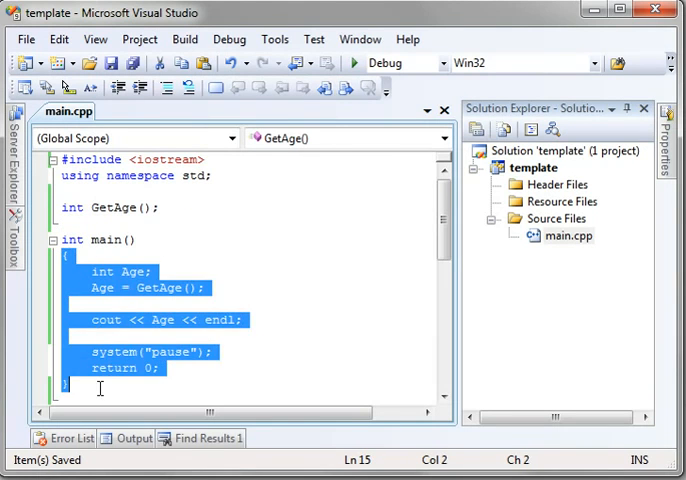
click(128, 208)
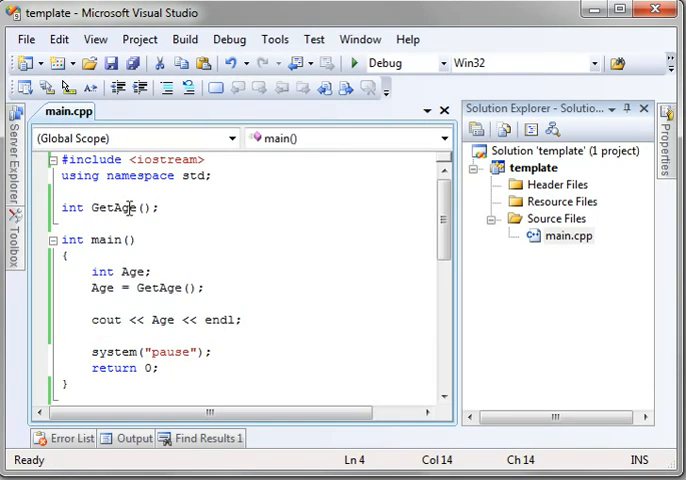
click(100, 207)
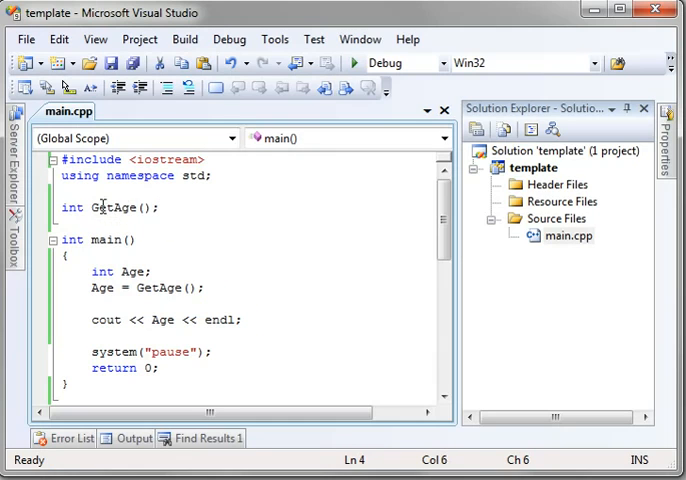
double_click(112, 208)
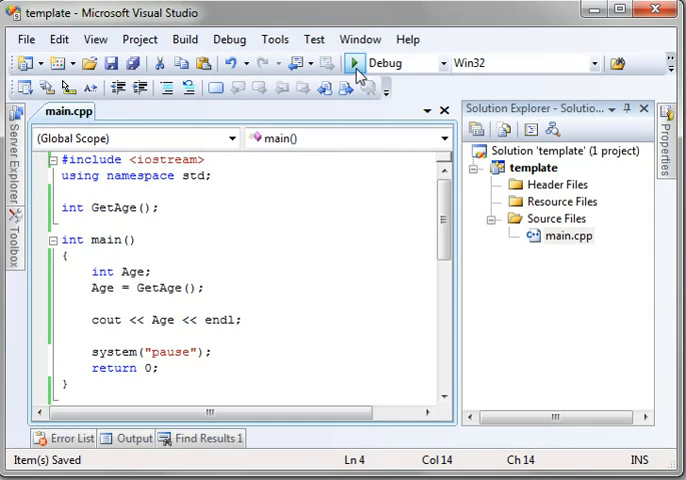
click(354, 62)
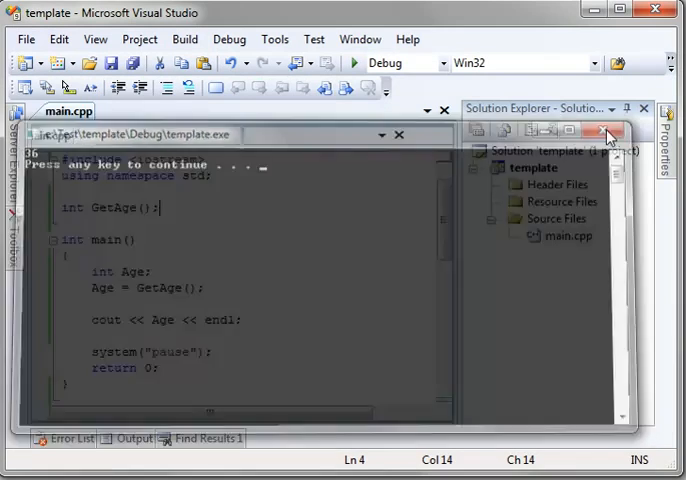
click(398, 135)
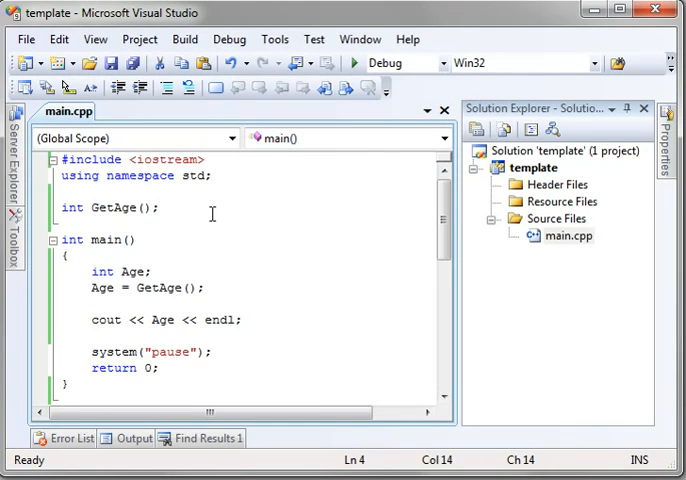
mouse_move(176, 237)
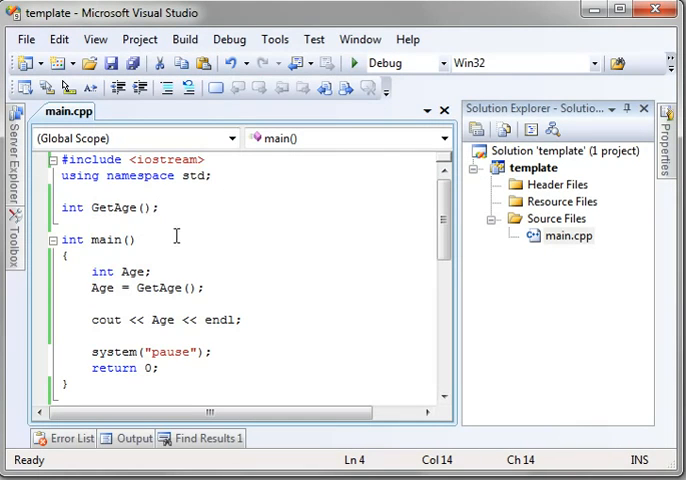
mouse_move(190, 208)
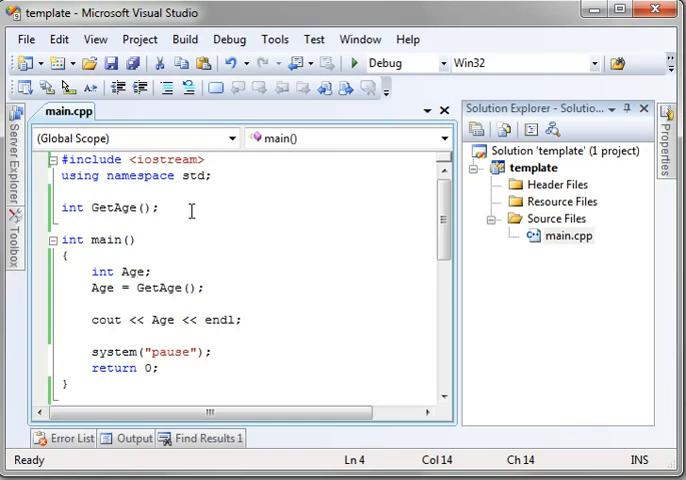
mouse_move(202, 230)
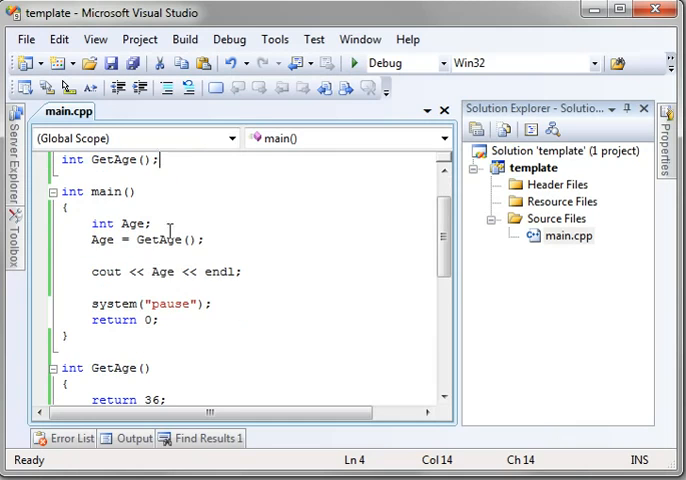
scroll(up, 3)
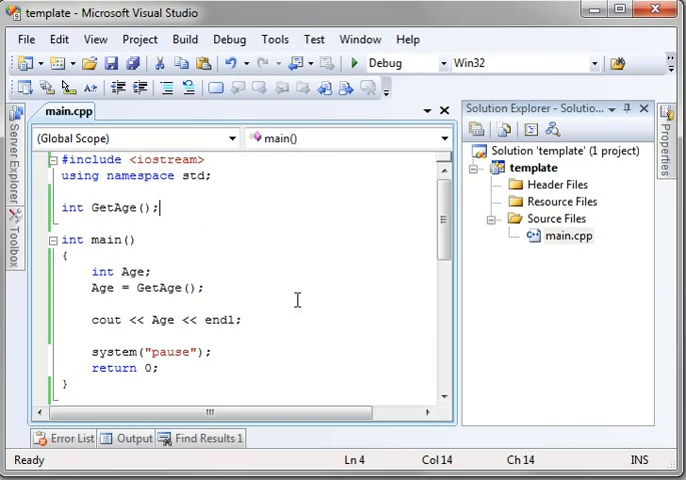
mouse_move(286, 235)
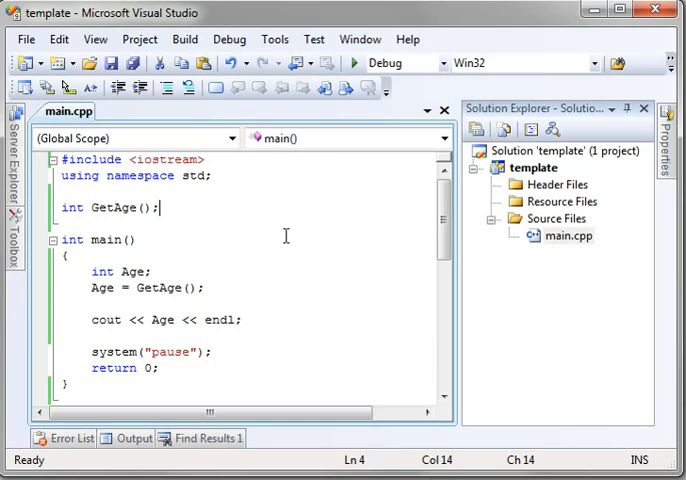
Step: Add a Header File item named test.h through the Header Files folder's Add New Item dialog
right_click(565, 184)
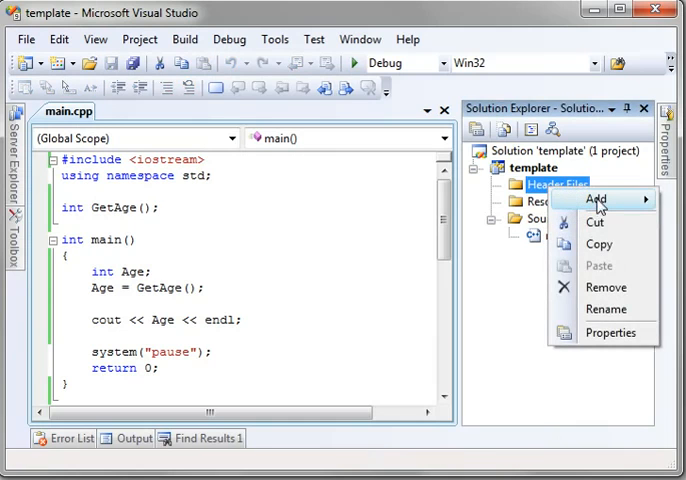
click(594, 199)
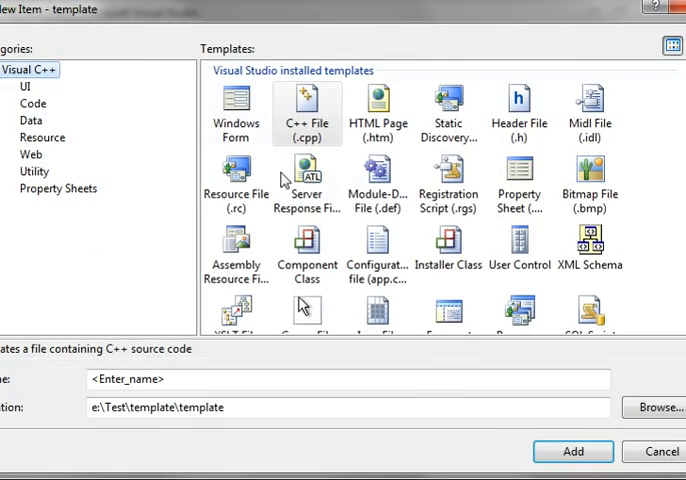
click(519, 105)
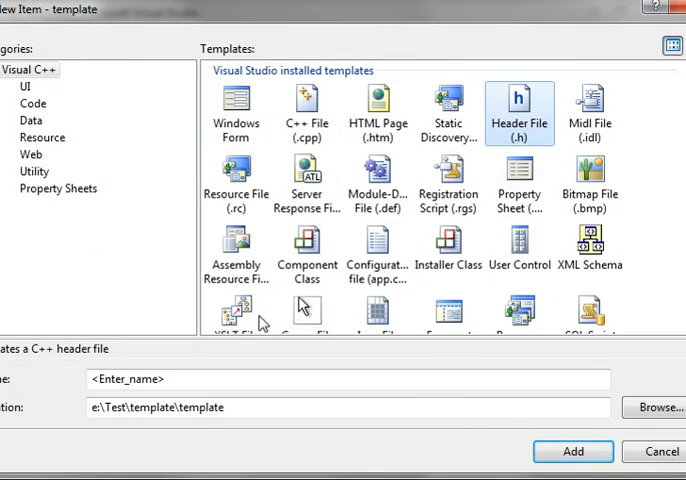
text(test)
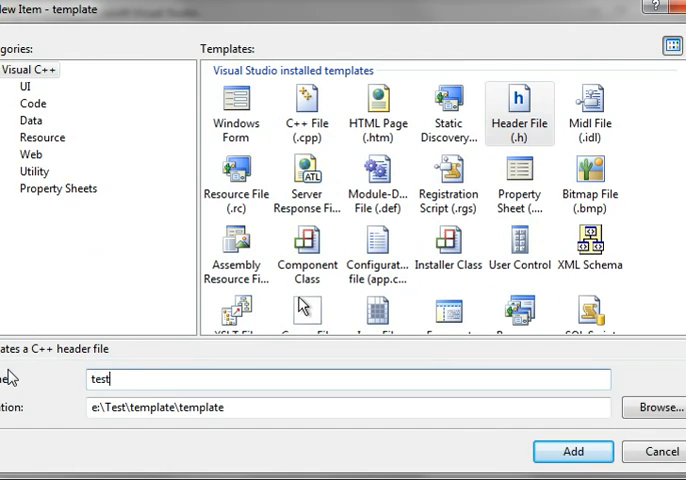
click(572, 451)
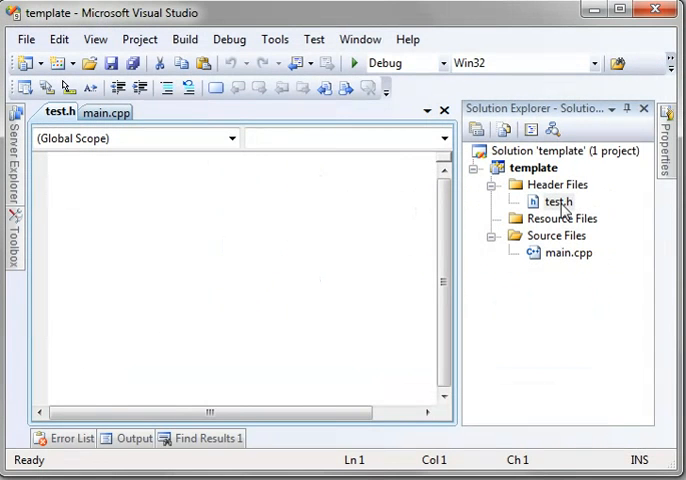
Step: Build main.cpp, get the unresolved GetAge linker error, and decline running the last successful build
click(106, 112)
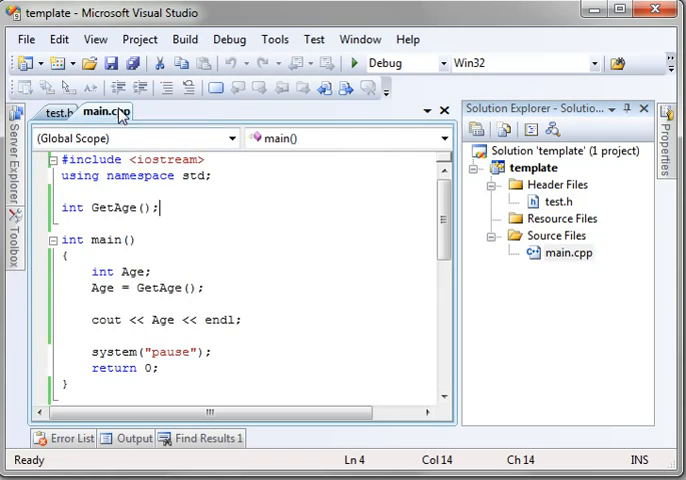
scroll(down, 3)
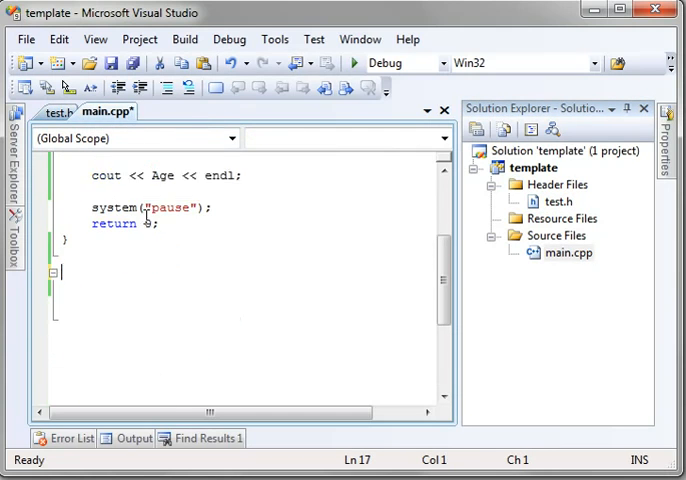
click(51, 112)
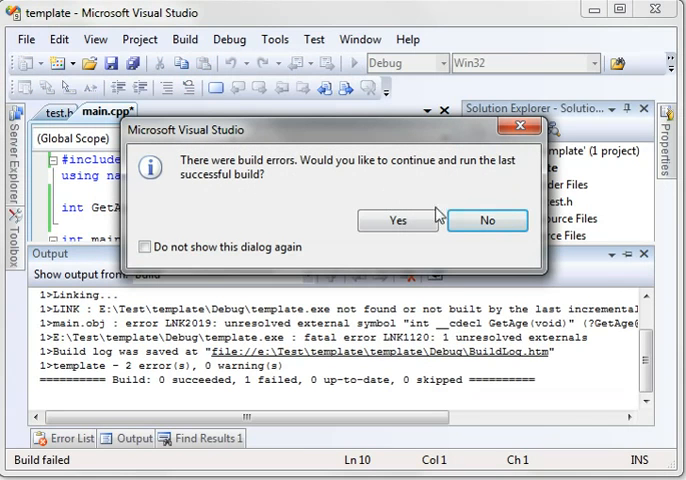
click(487, 221)
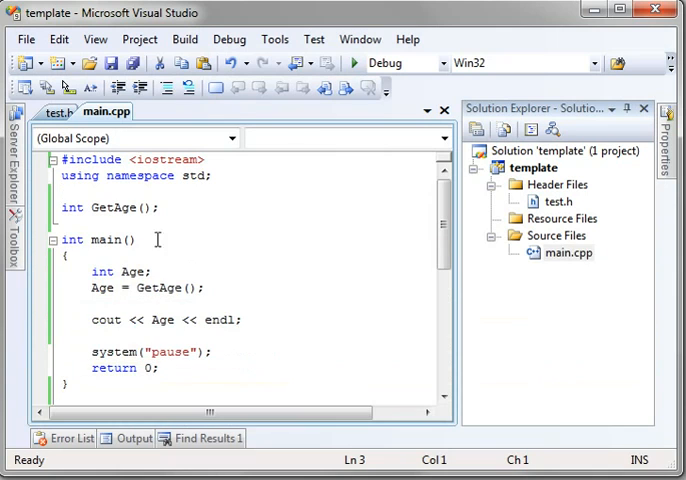
Step: Add #include "test.h" below #include <iostream> in main.cpp and save
click(205, 159)
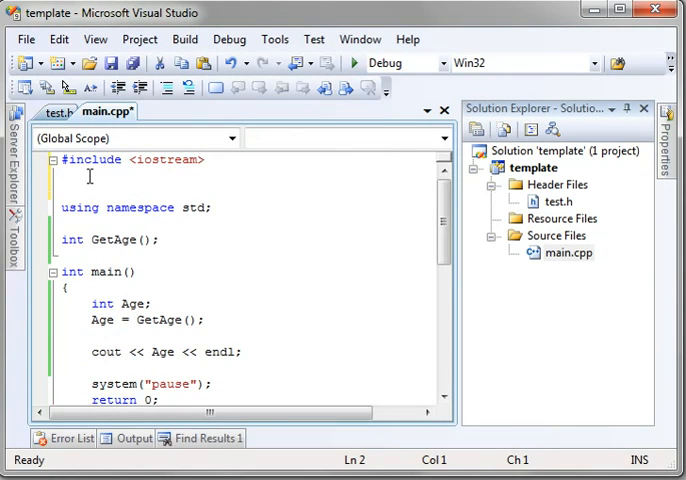
text(#include)
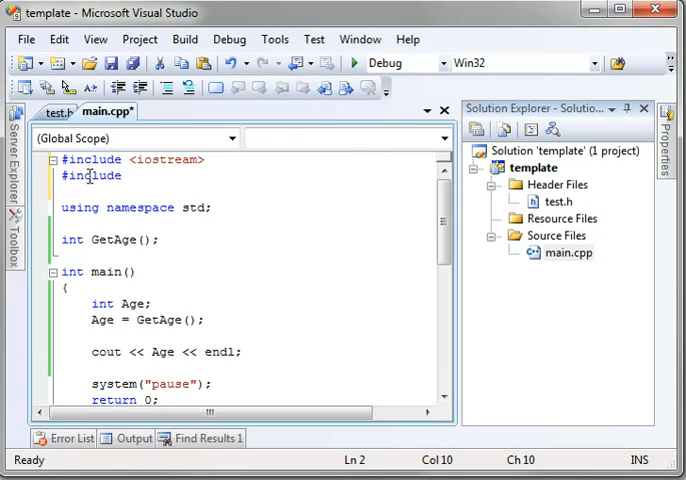
text("tes)
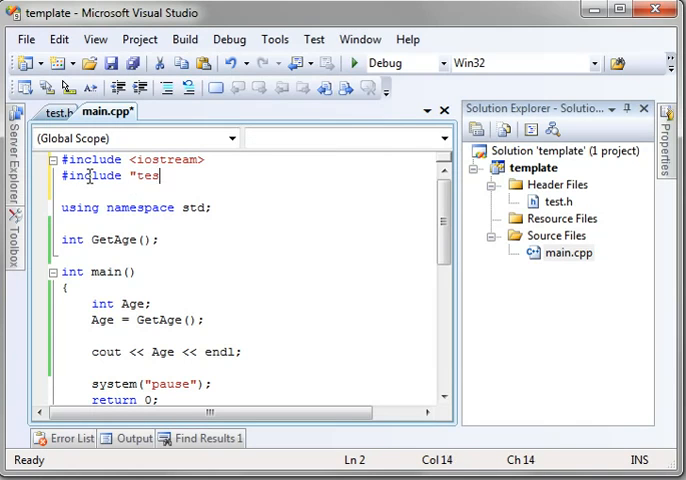
text(t.h)
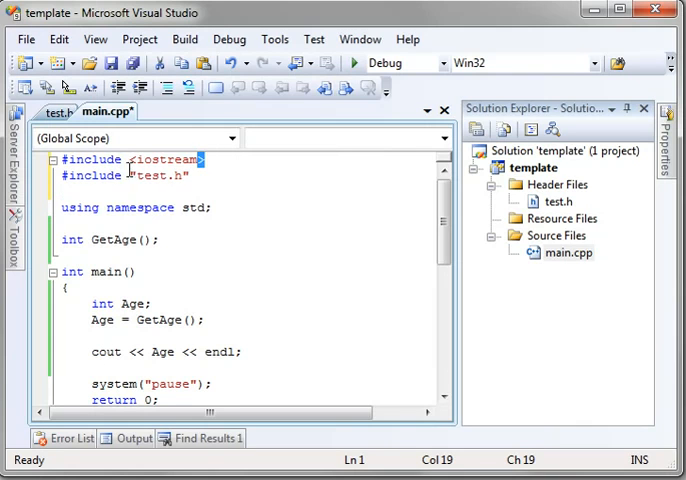
click(124, 175)
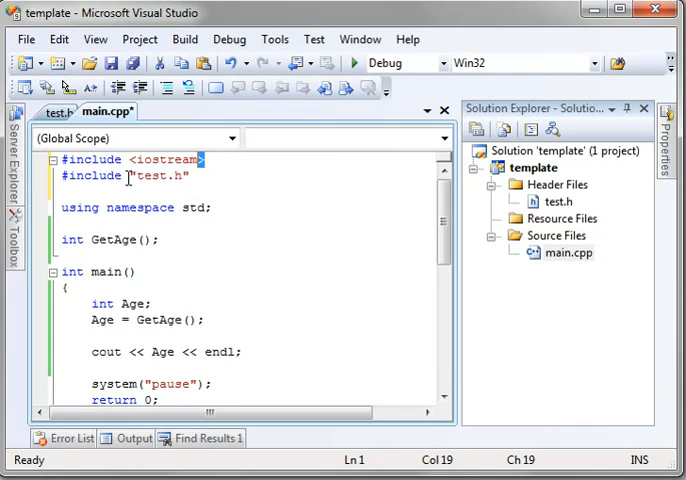
click(190, 175)
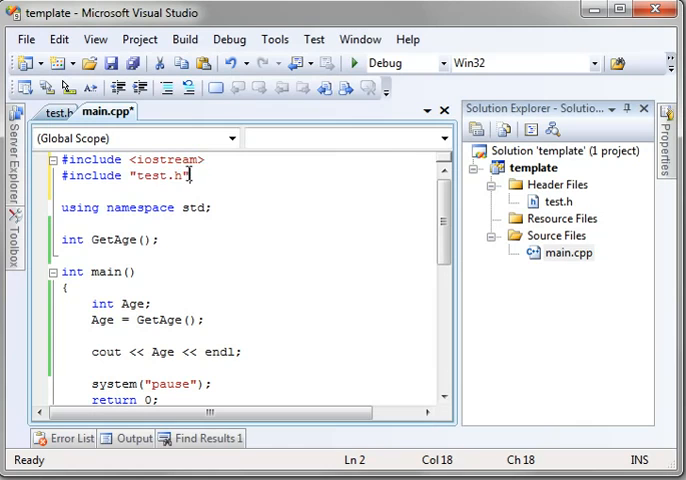
double_click(160, 175)
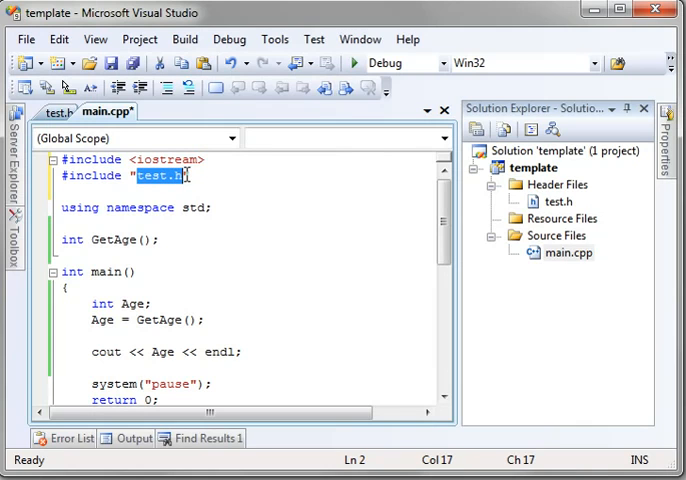
mouse_move(210, 207)
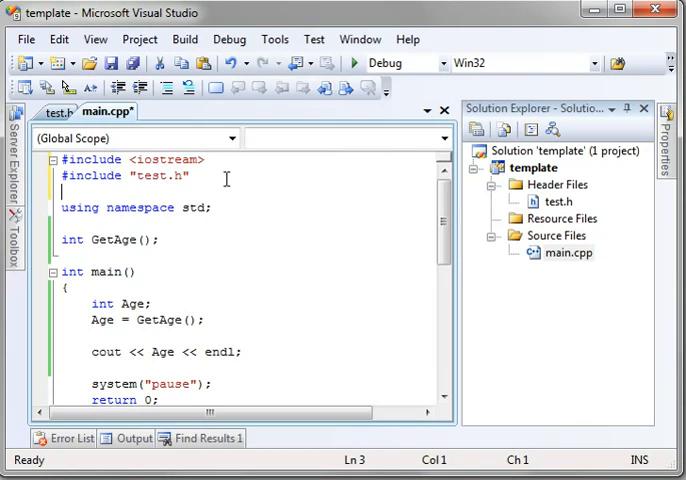
key(ctrl+s)
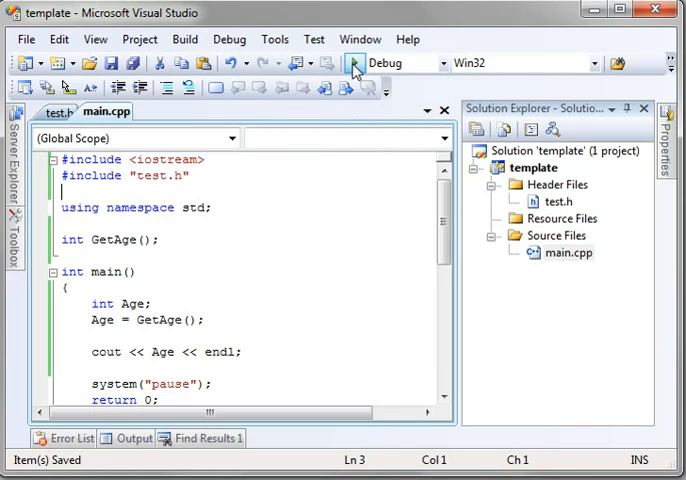
click(354, 62)
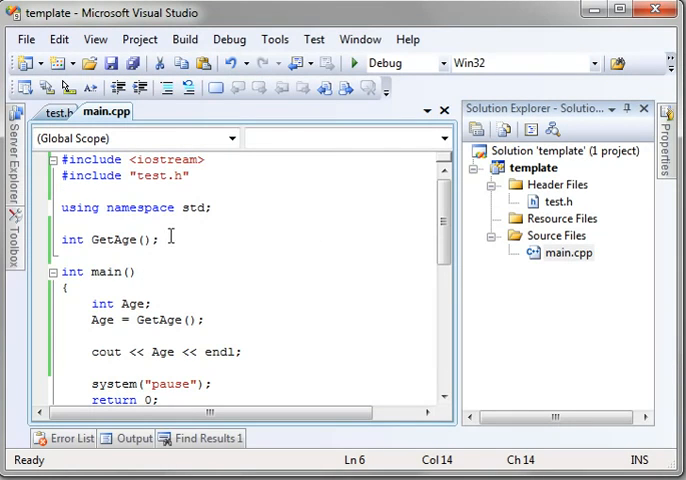
Step: Append a //Function Prototype comment after int GetAge(); and briefly view test.h
text(//Funbction)
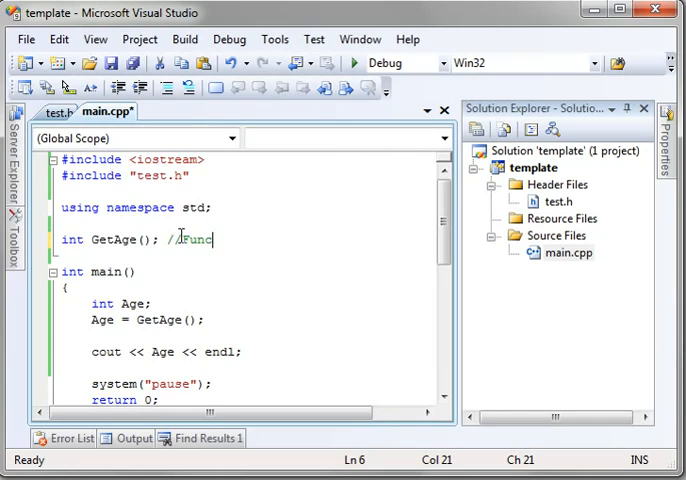
text(tion)
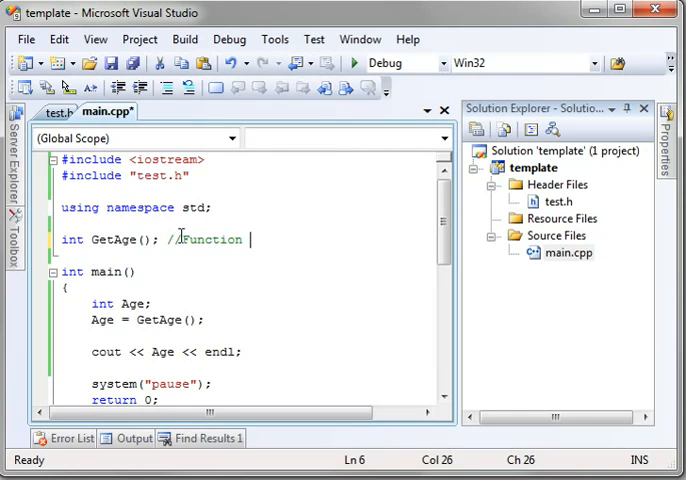
text(Prot)
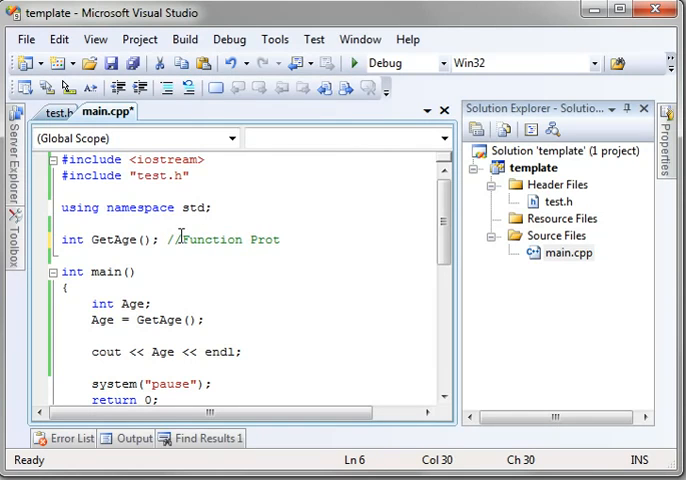
text(otype)
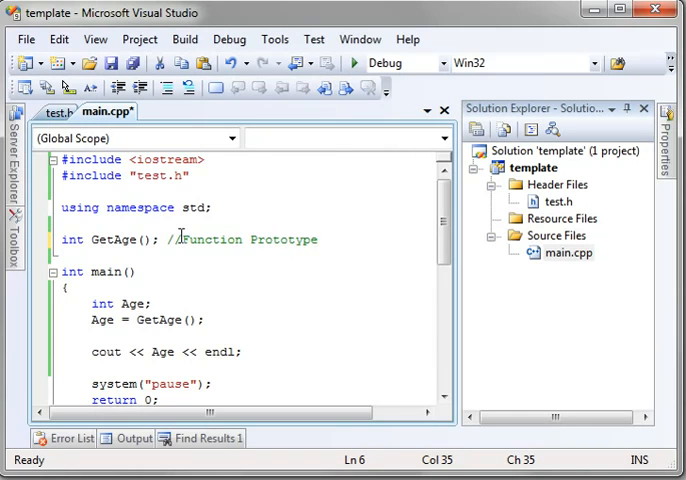
click(53, 111)
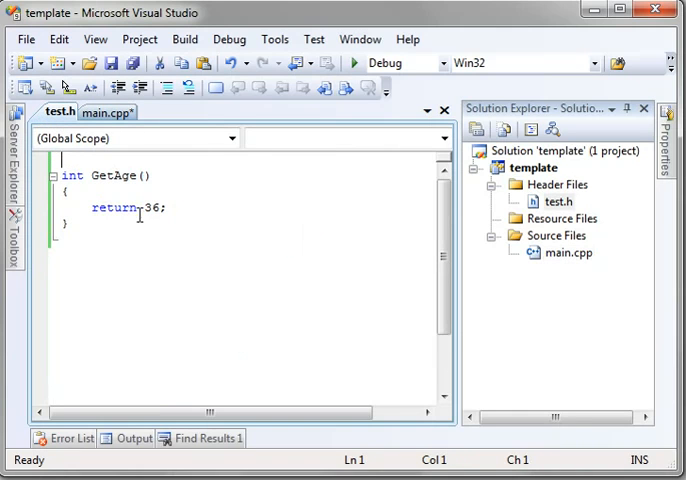
click(102, 112)
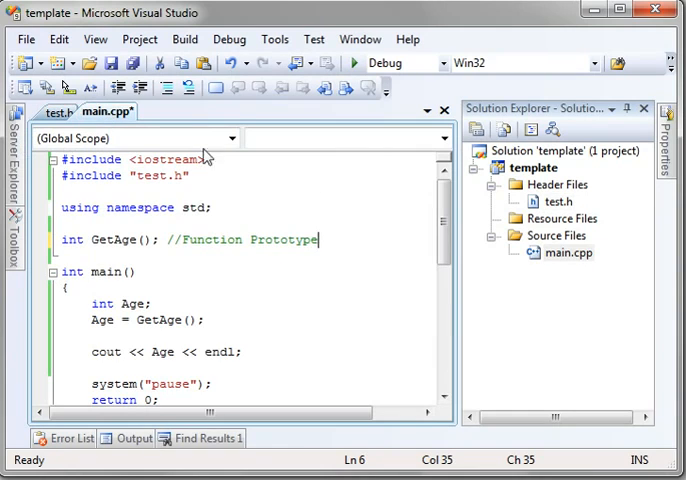
mouse_move(557, 333)
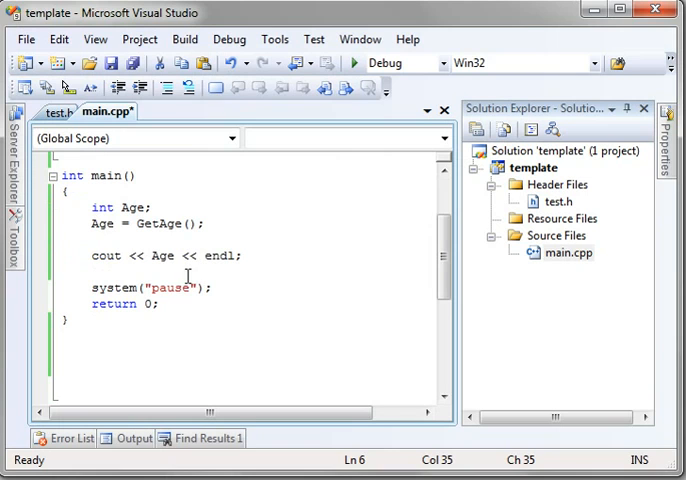
Step: Declare a void SayHello() function in test.h and save the file
click(55, 112)
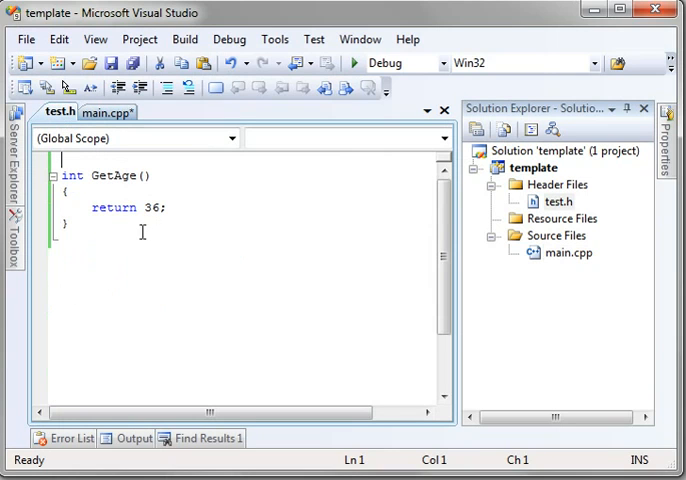
text(void)
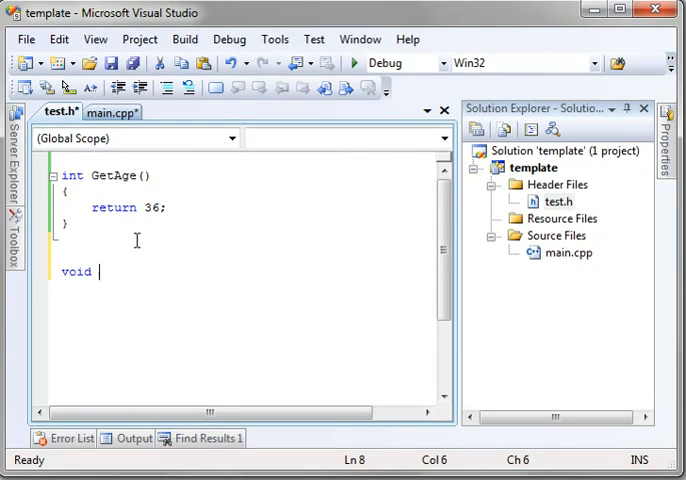
text(S)
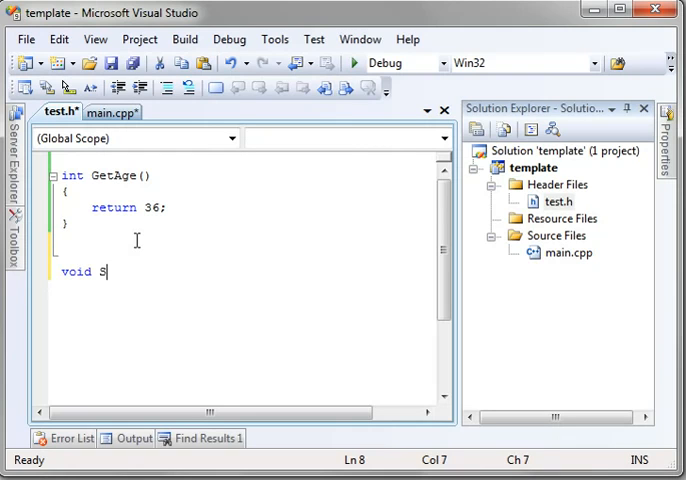
text(ayHello)
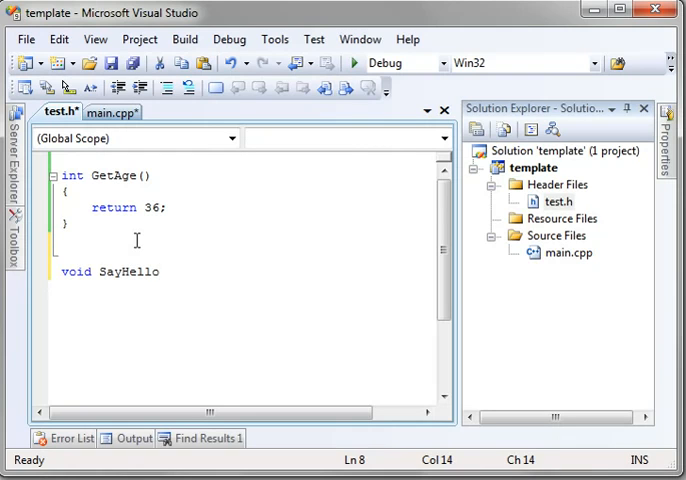
text(())
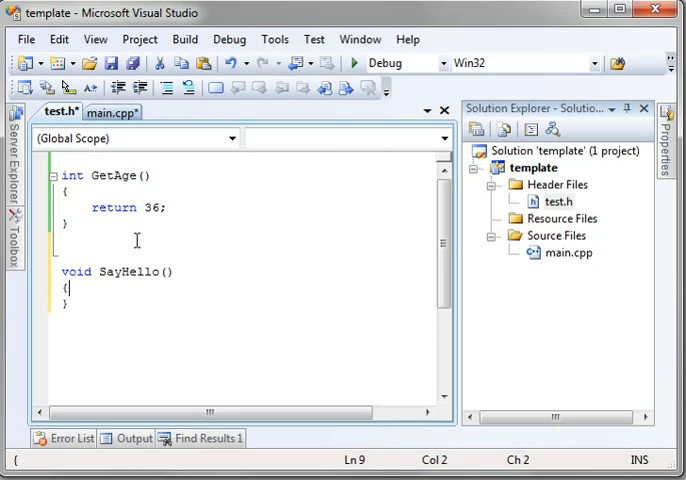
key(ctrl+s)
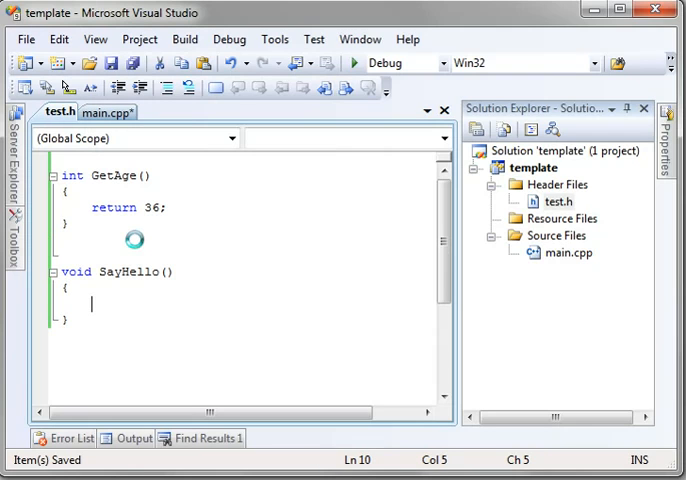
Step: Add cout << "Hello" << endl; inside SayHello's body and save test.h
double_click(75, 271)
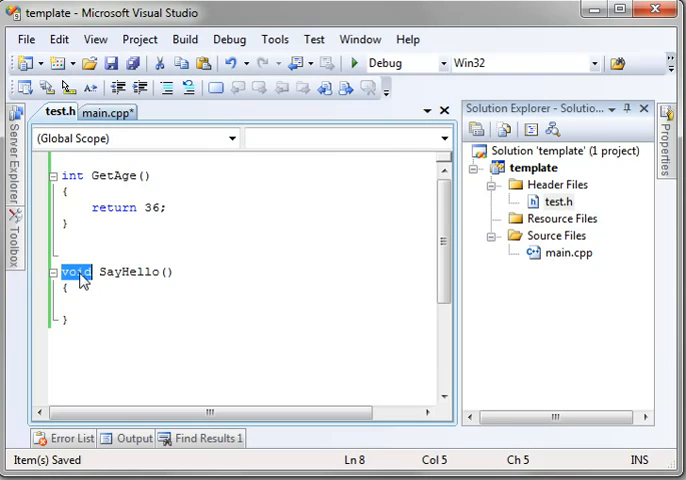
double_click(128, 271)
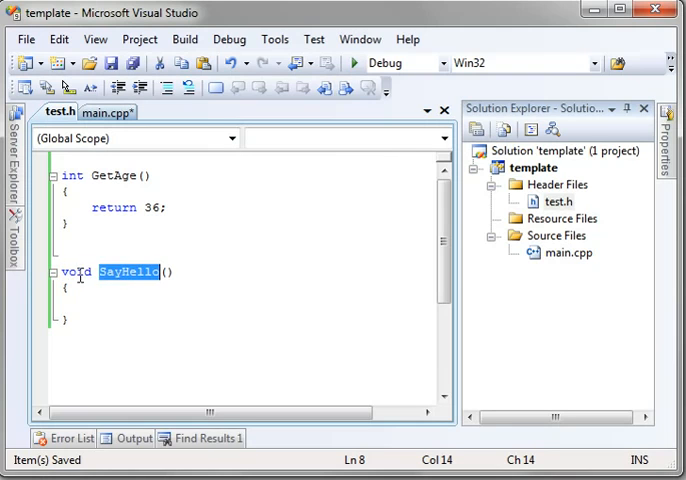
click(98, 302)
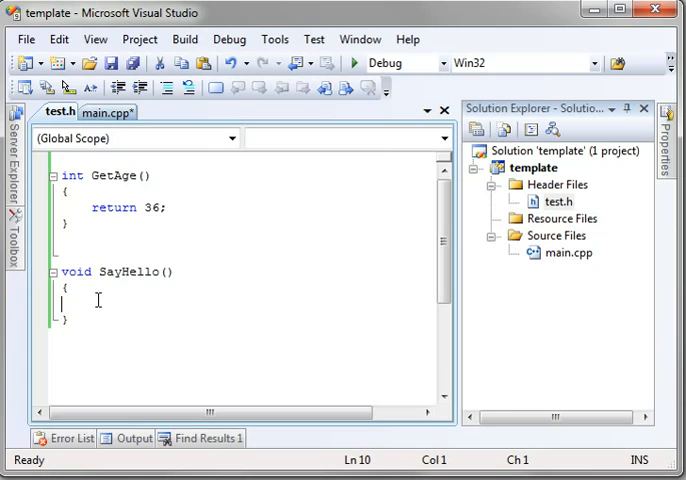
text(cout <<)
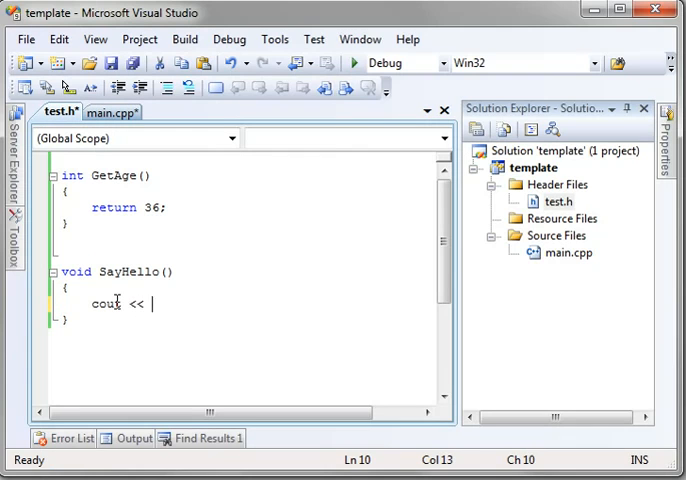
text("Hello)
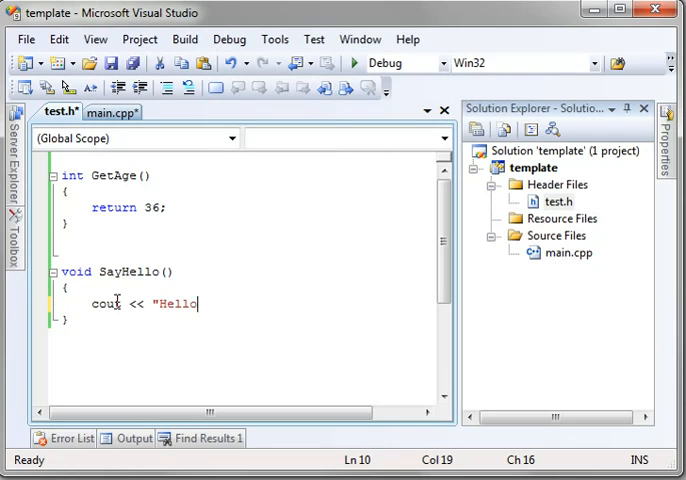
text(<< e)
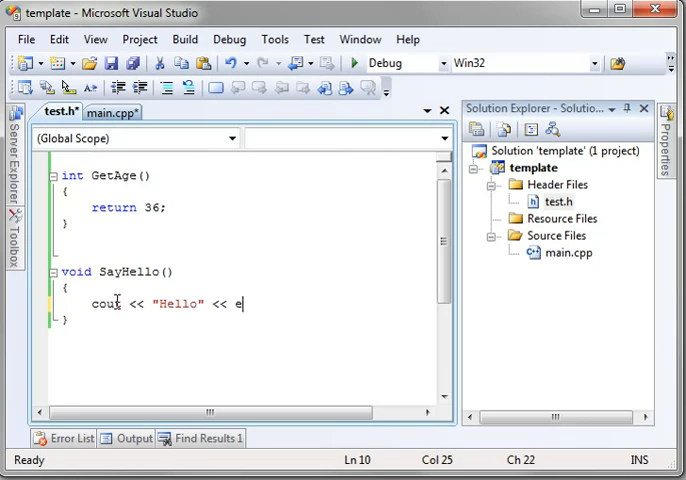
text(ndl;)
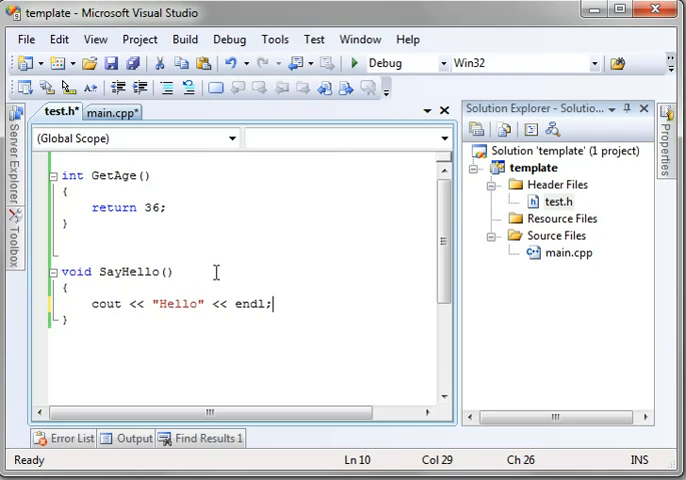
key(ctrl+s)
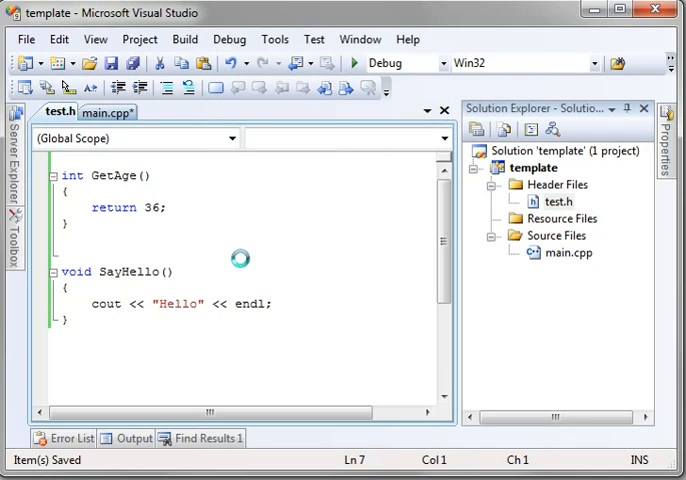
mouse_move(236, 176)
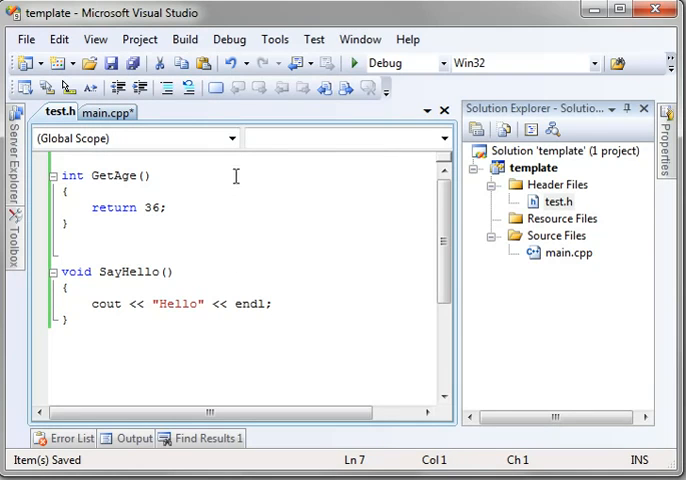
mouse_move(354, 63)
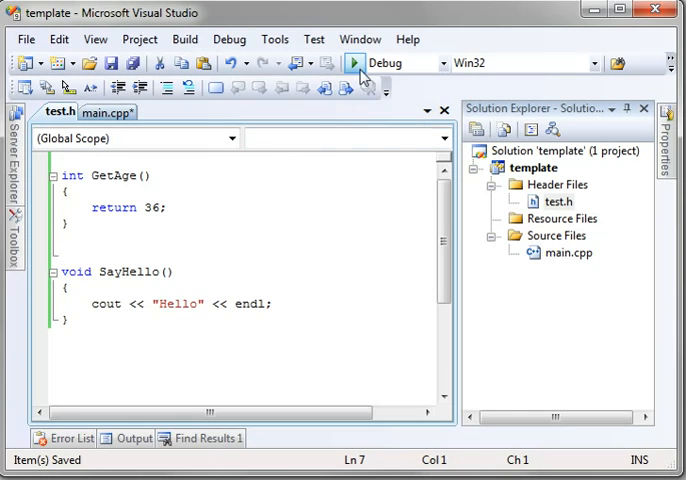
Step: Build and run, decline the last successful build, and jump to the undeclared cout error
click(353, 62)
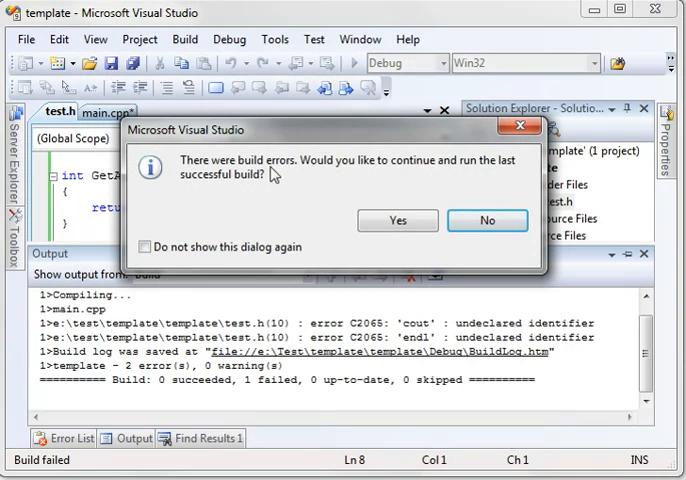
click(487, 220)
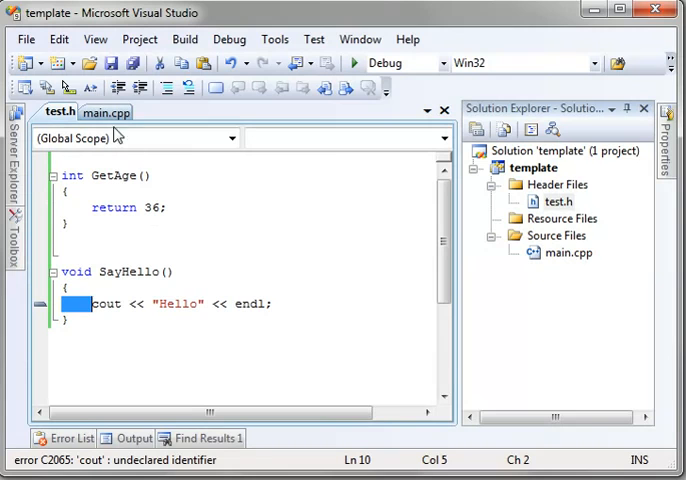
double_click(104, 304)
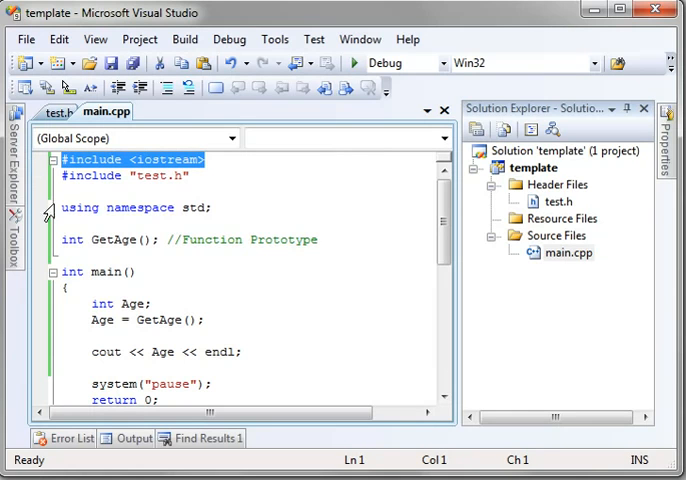
Step: Copy the iostream include and using namespace std lines into test.h, remove its test.h include, save
drag(60, 159, 212, 207)
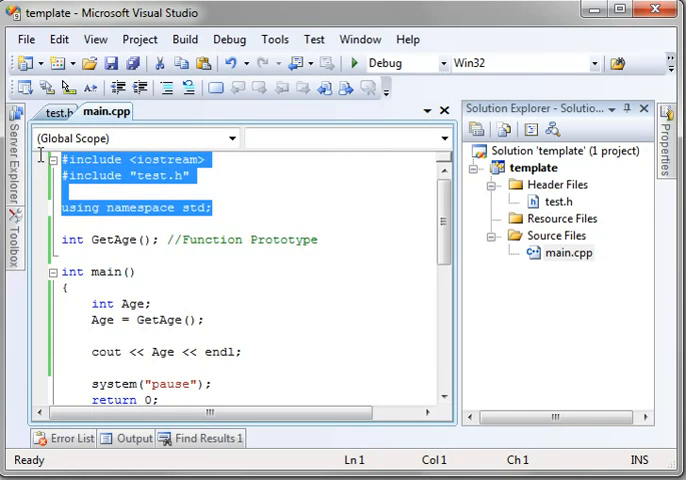
click(55, 112)
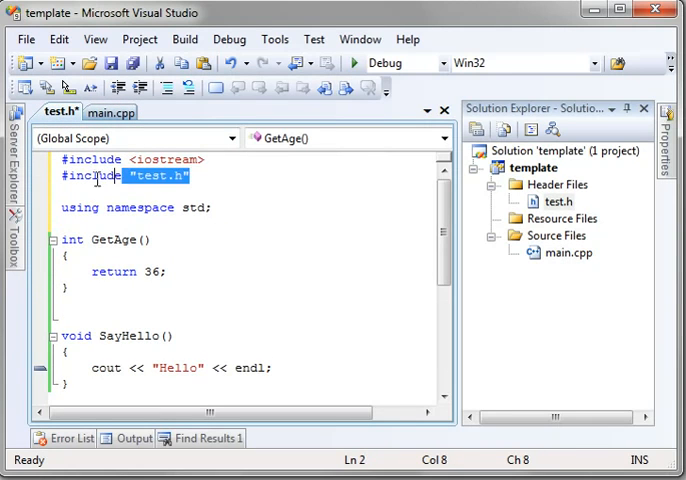
key(Delete)
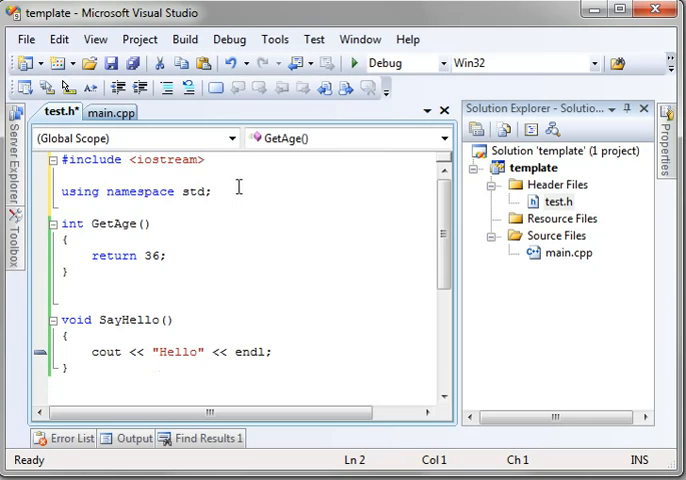
key(ctrl+s)
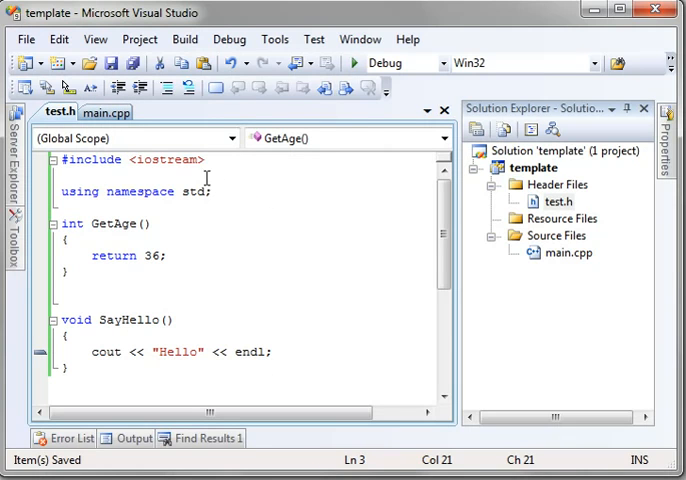
click(354, 62)
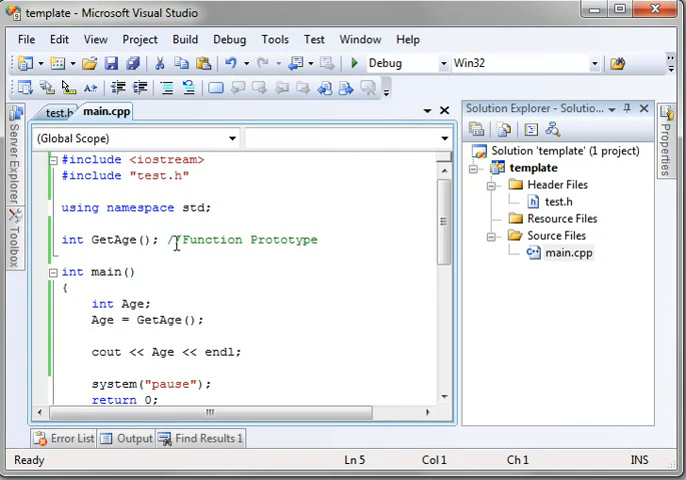
Step: Review main.cpp's #include "test.h" line and GetAge prototype, then return to test.h
scroll(down, 3)
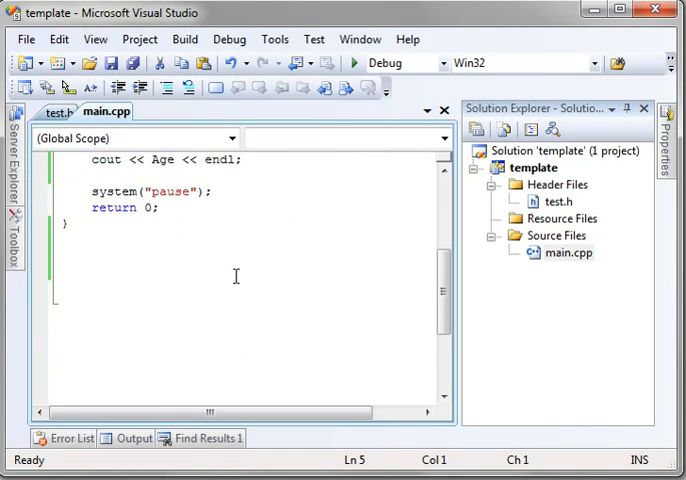
scroll(up, 3)
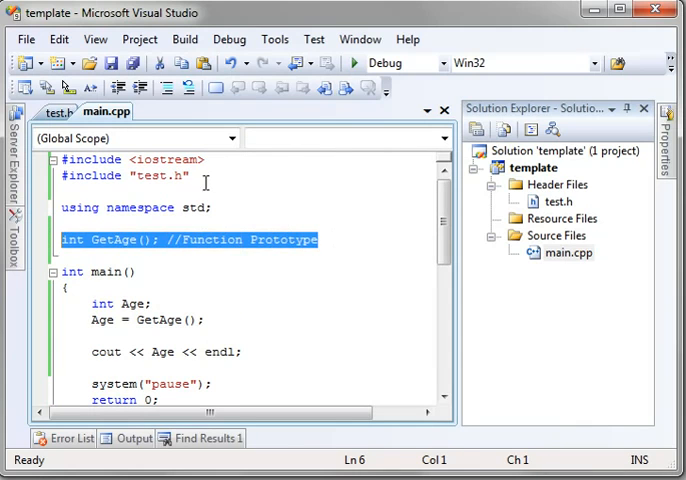
click(124, 176)
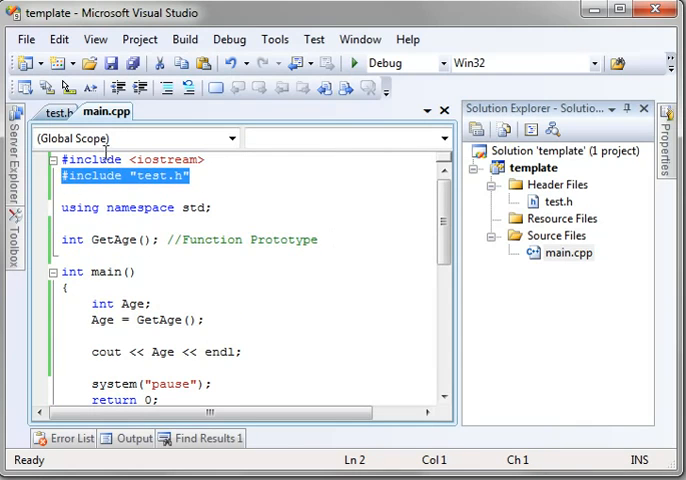
click(57, 112)
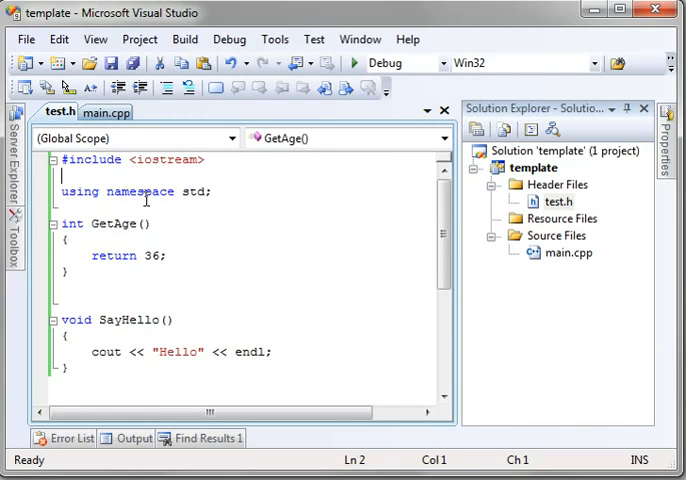
mouse_move(198, 190)
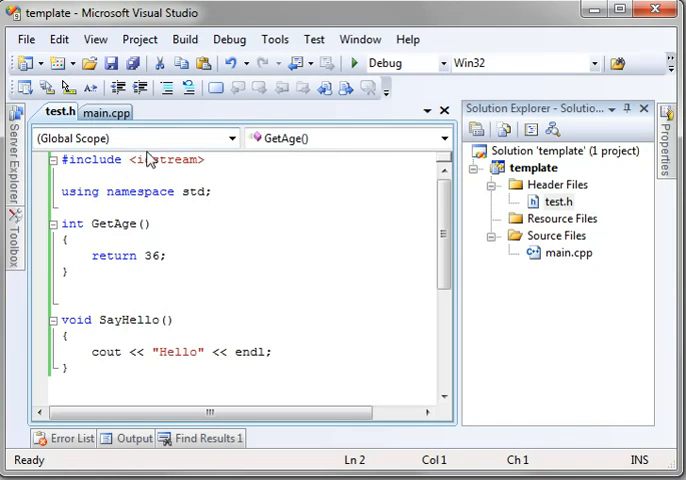
mouse_move(254, 237)
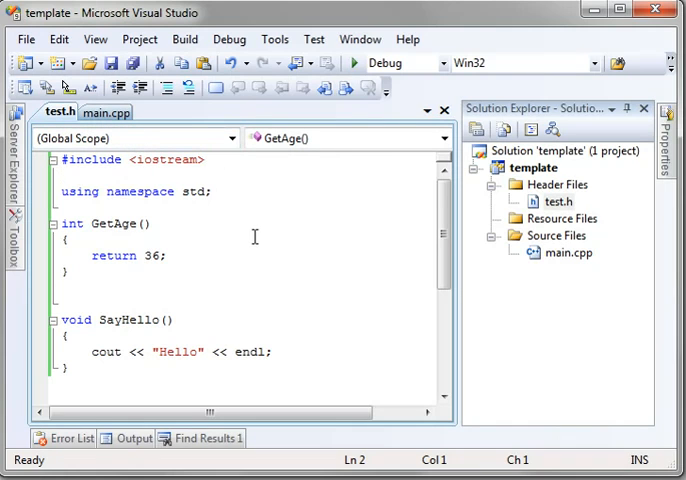